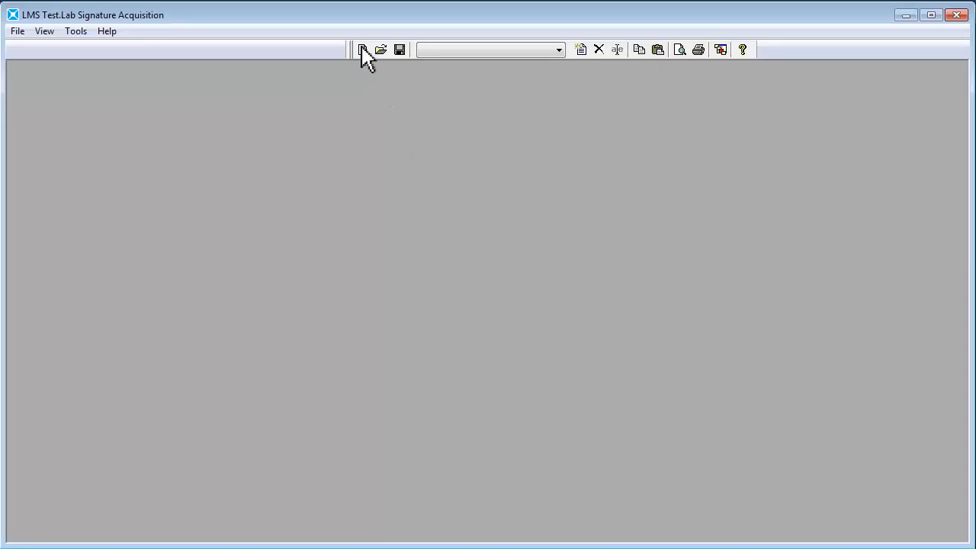
- Create the empty Project1 and display its Documentation worksheet
{"action": "left_click", "coordinate": [363, 50]}
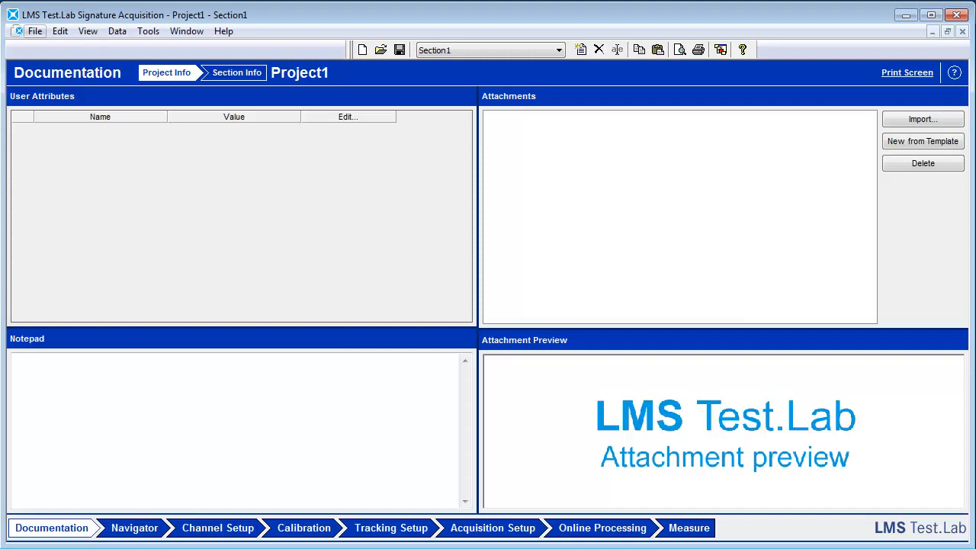
{"action": "mouse_move", "coordinate": [103, 93]}
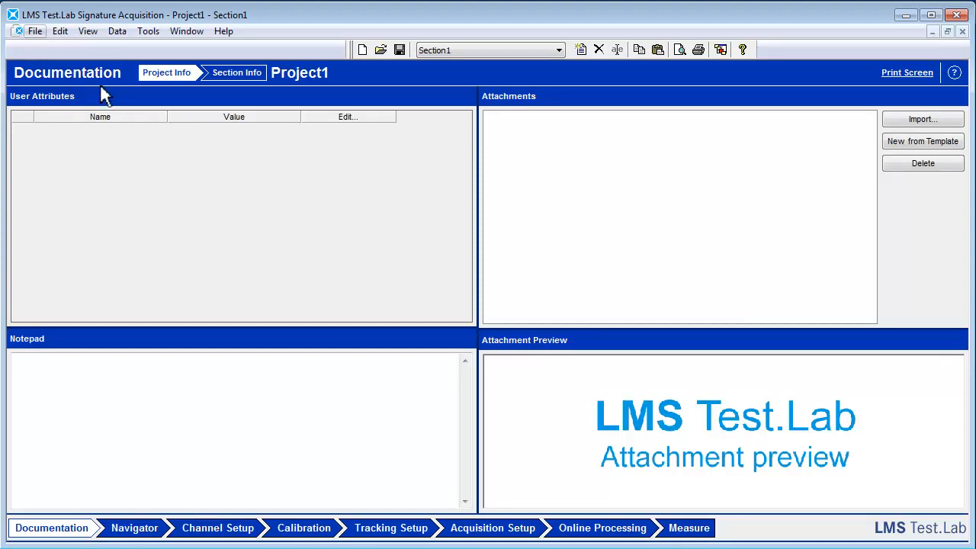
{"action": "left_click", "coordinate": [34, 30]}
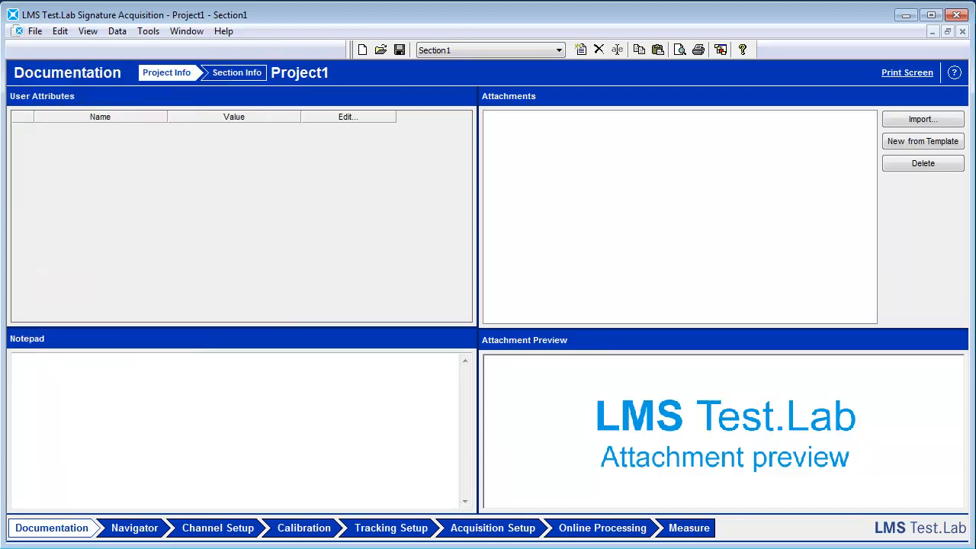
- Open Channel Setup and switch on the Tacho1 channel
{"action": "left_click", "coordinate": [217, 528]}
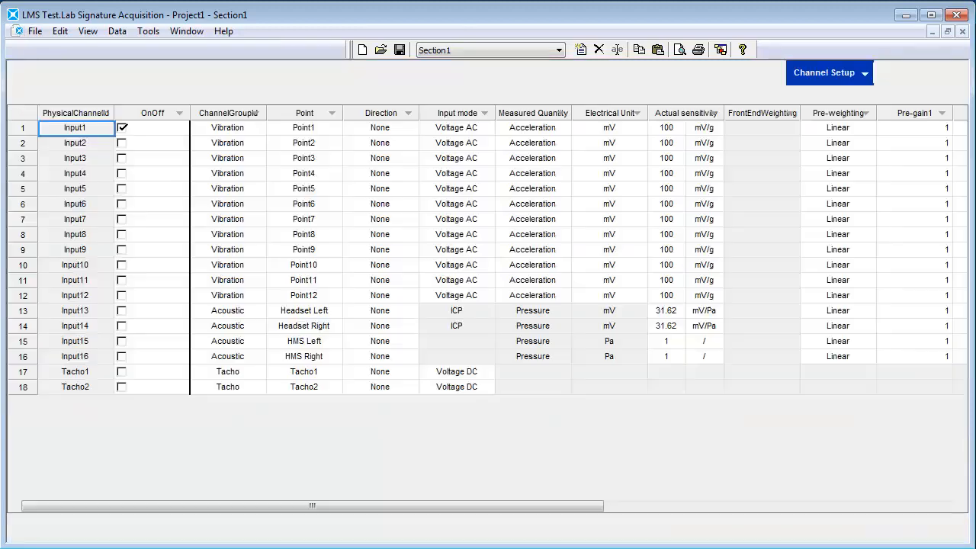
{"action": "left_click", "coordinate": [824, 72]}
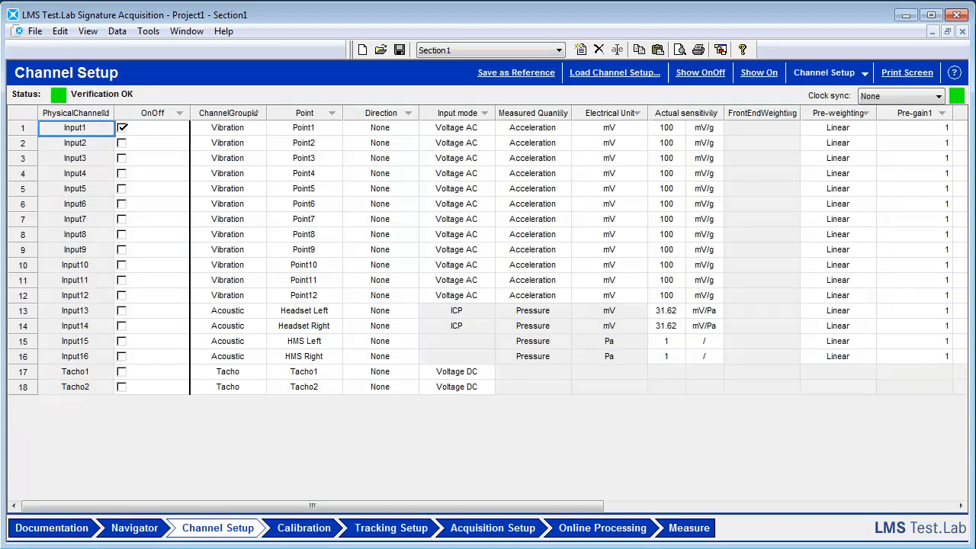
{"action": "left_click", "coordinate": [153, 371]}
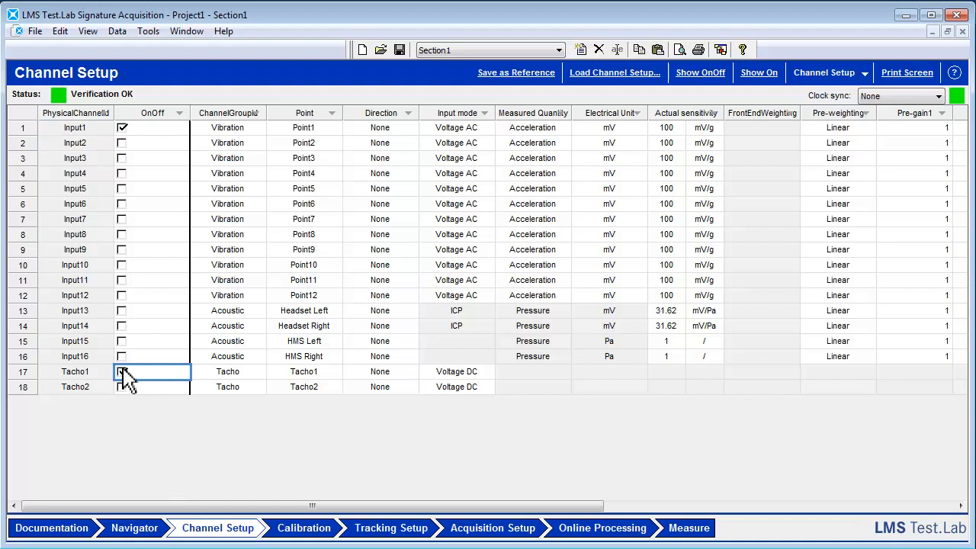
{"action": "left_click", "coordinate": [122, 372]}
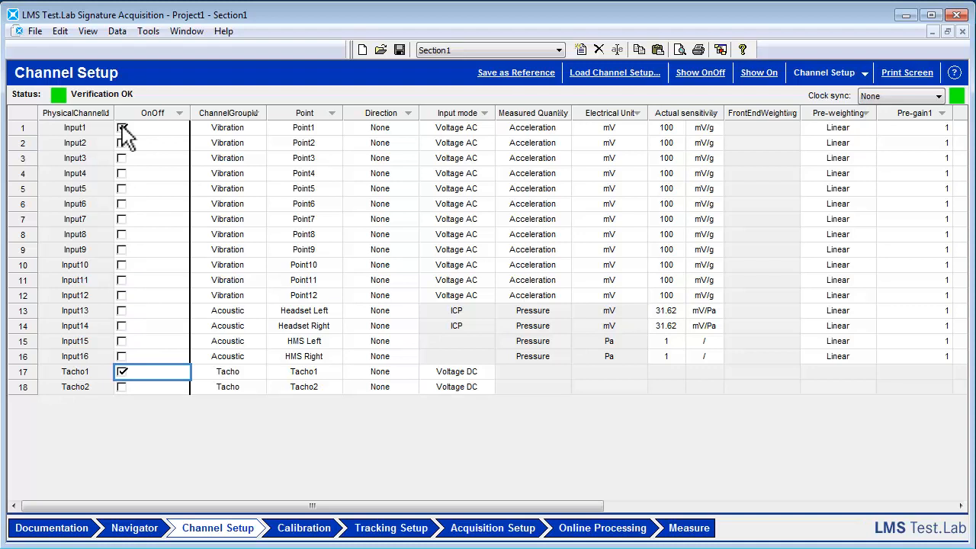
- Make Input1 an Acoustic channel in ICP input mode, then proceed to Calibration
{"action": "left_click", "coordinate": [122, 128]}
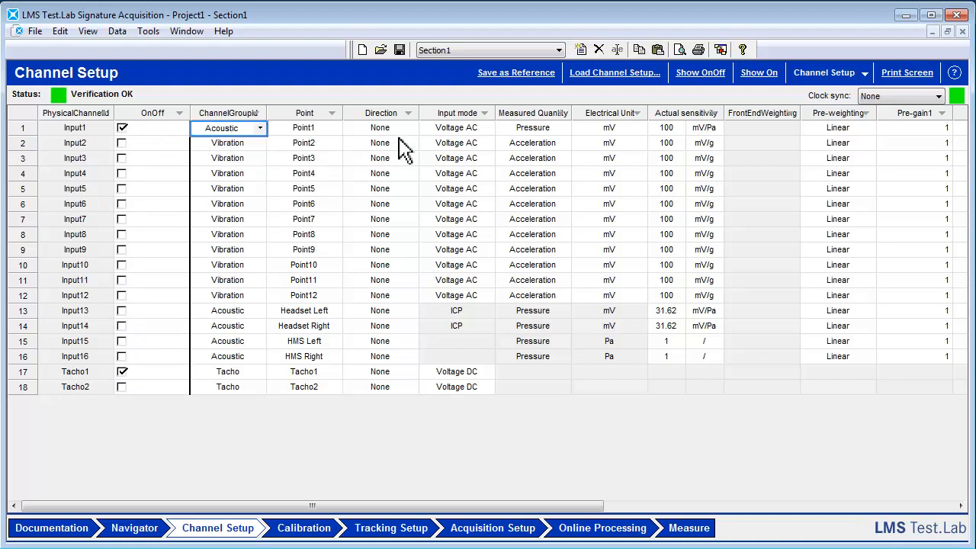
{"action": "left_click", "coordinate": [458, 127]}
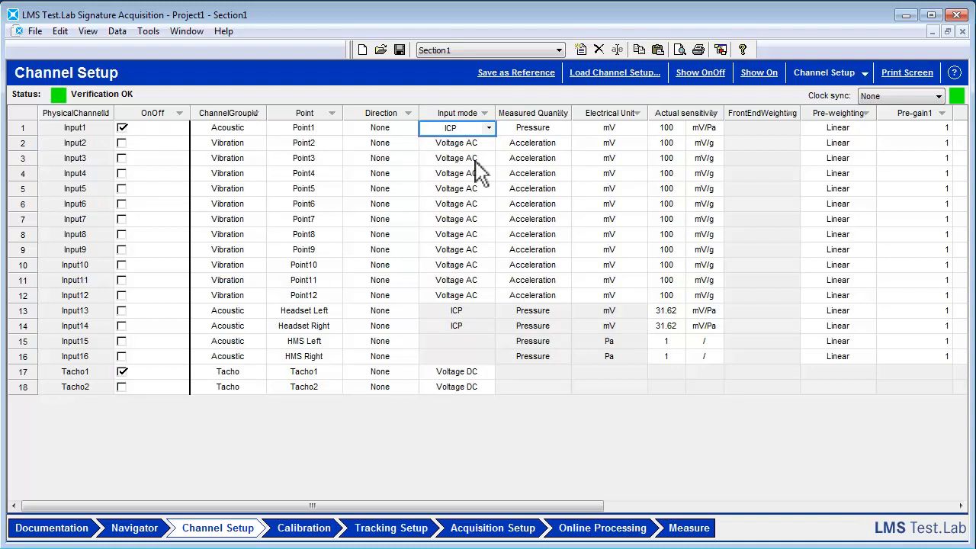
{"action": "left_click", "coordinate": [304, 528]}
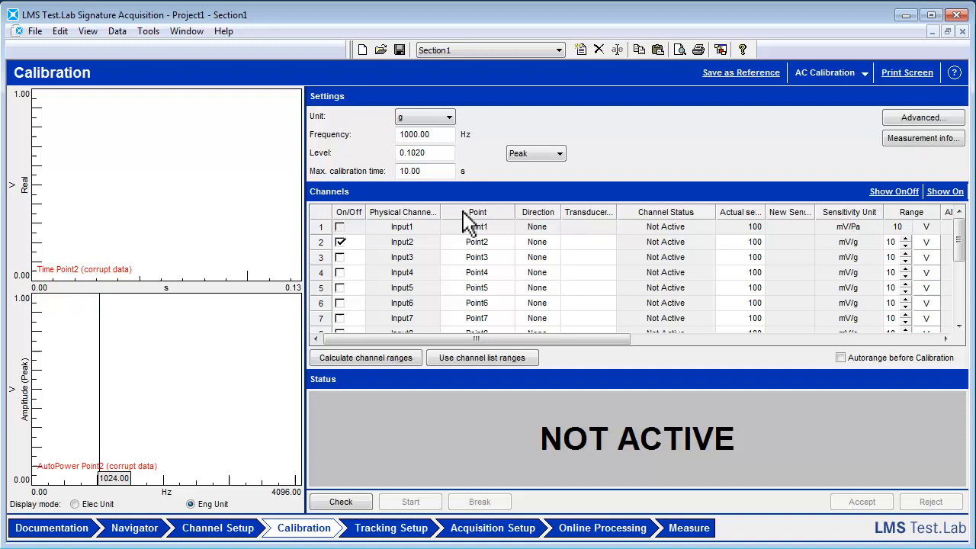
- Set the calibration unit to Pa with a 94 dB(Rms) level at 1000 Hz
{"action": "left_click", "coordinate": [448, 116]}
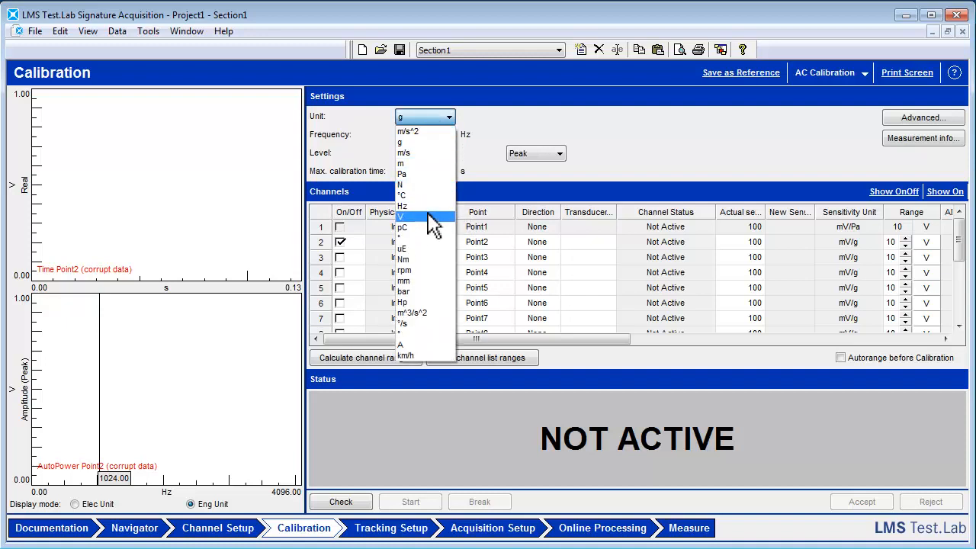
{"action": "left_click", "coordinate": [402, 173]}
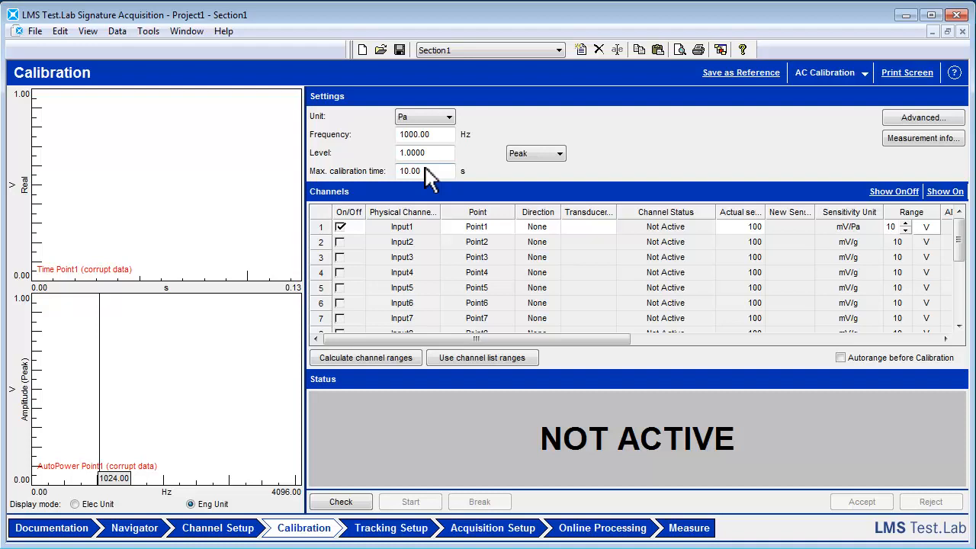
{"action": "triple_click", "coordinate": [424, 152]}
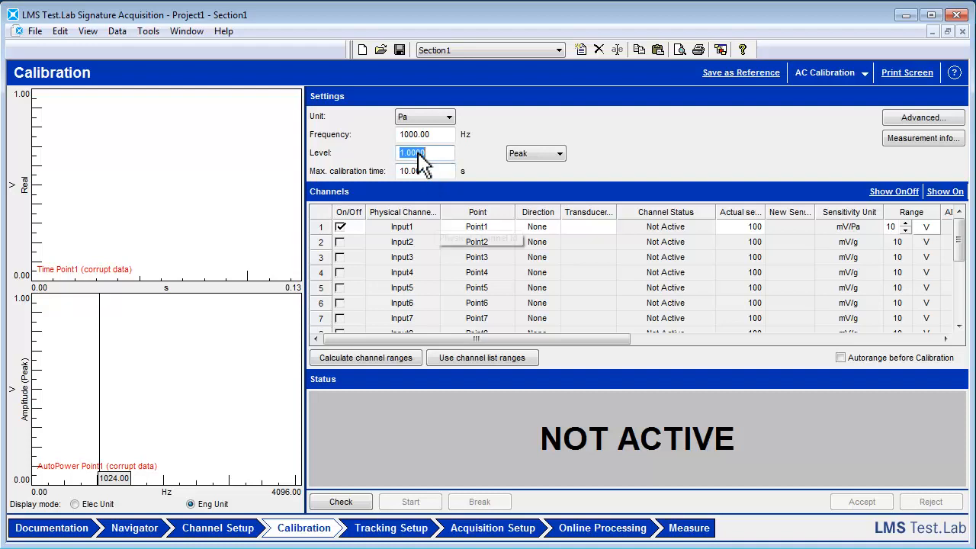
{"action": "left_click", "coordinate": [559, 153]}
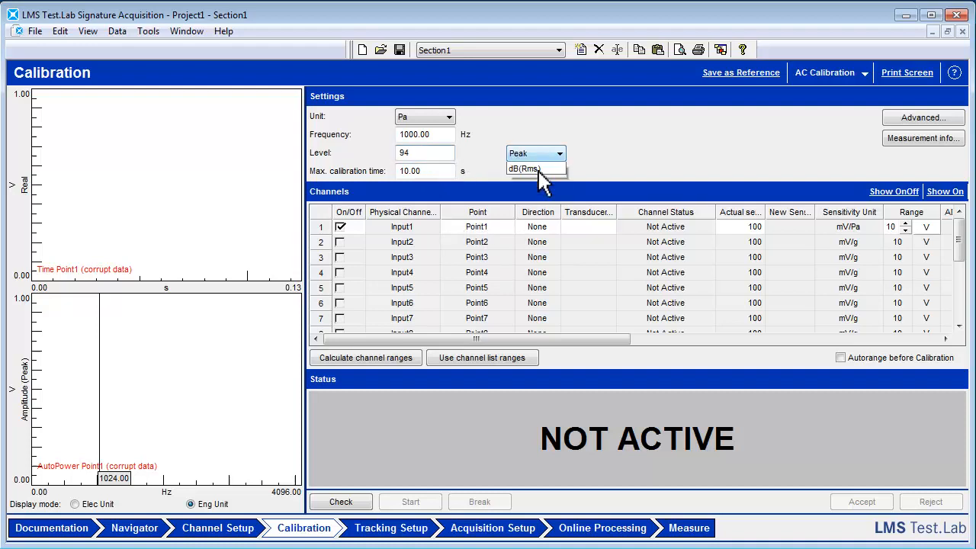
{"action": "left_click", "coordinate": [524, 168]}
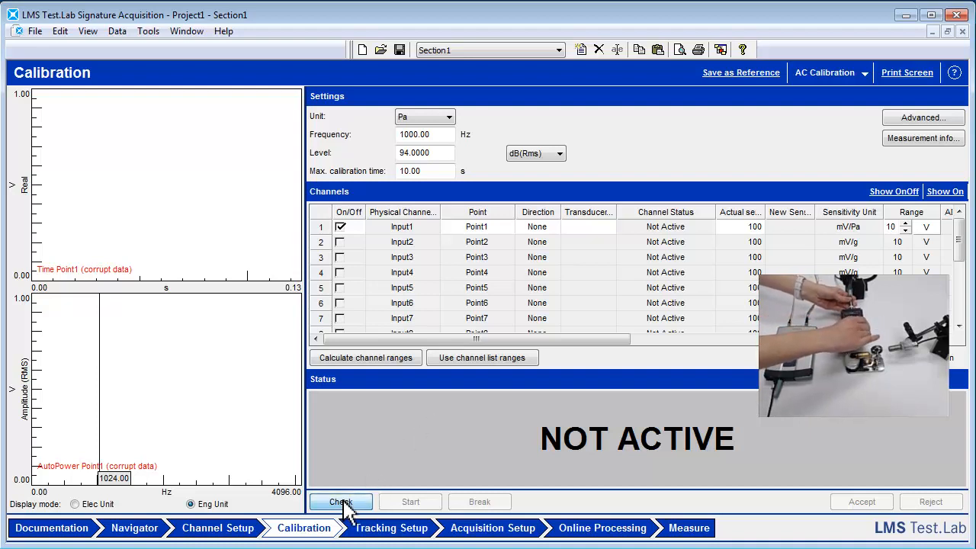
- Check and run Input1's calibration, getting sensitivity 50.12 mV/Pa, then continue to tracking
{"action": "left_click", "coordinate": [341, 502]}
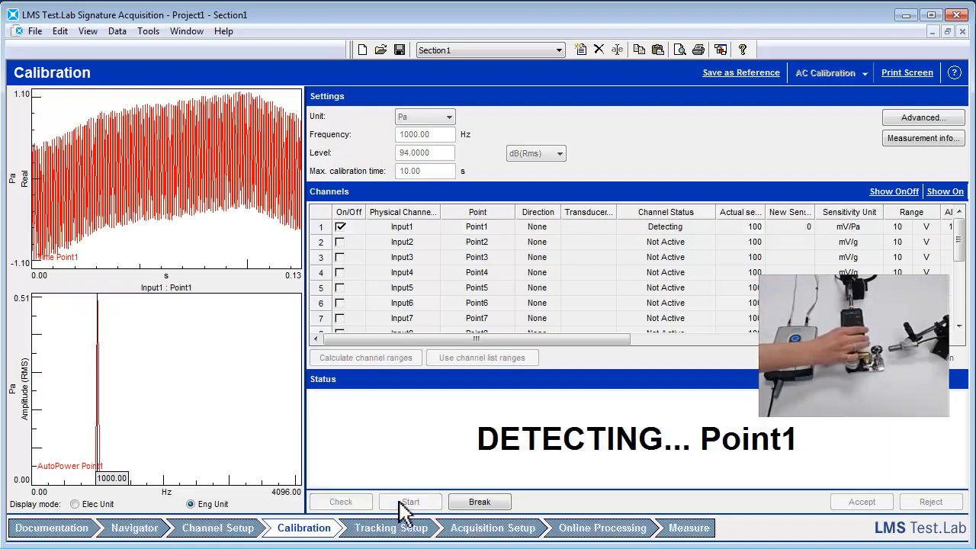
{"action": "left_click", "coordinate": [410, 502]}
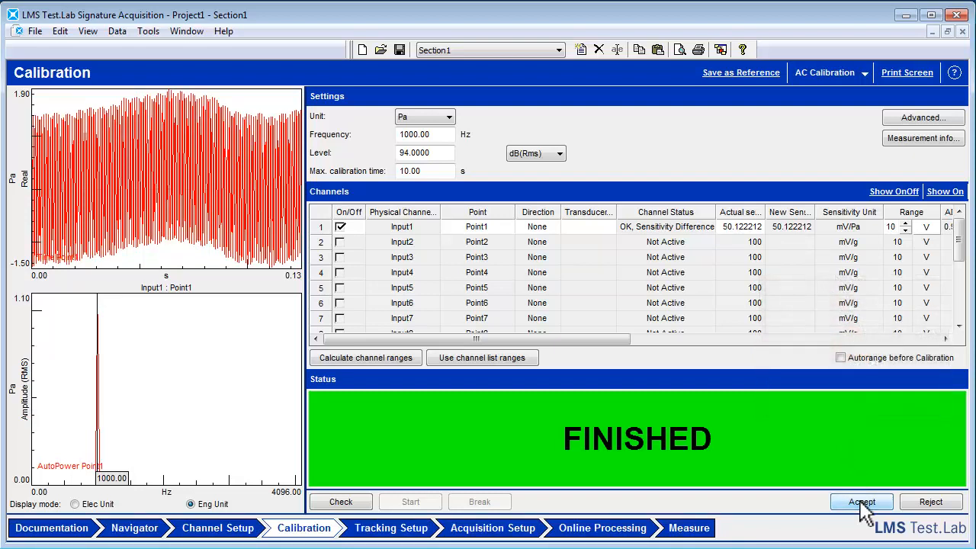
{"action": "mouse_move", "coordinate": [743, 233]}
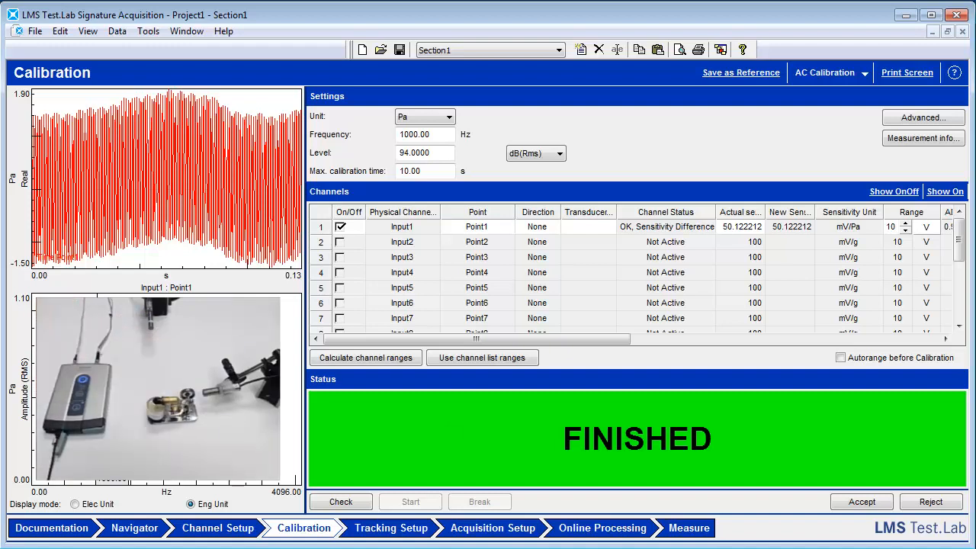
{"action": "mouse_move", "coordinate": [453, 434]}
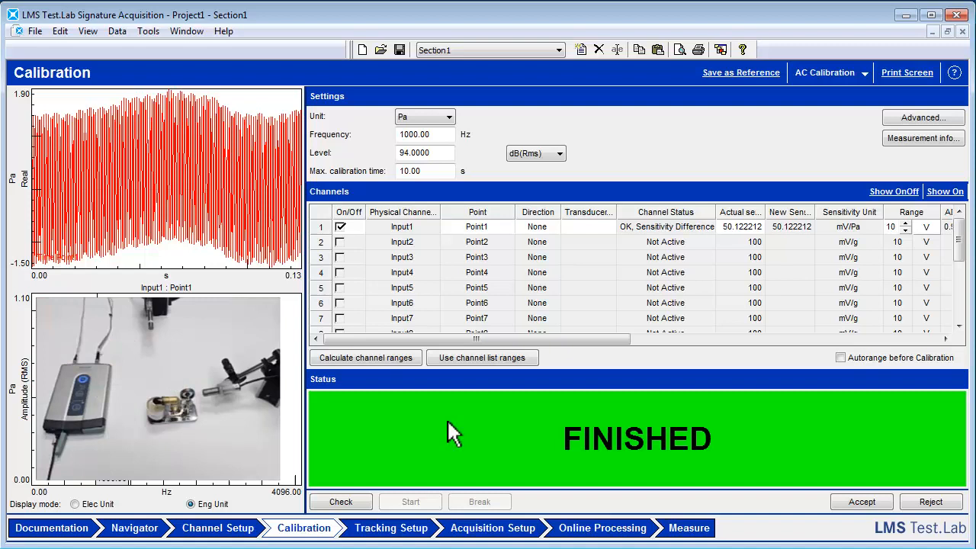
{"action": "left_click", "coordinate": [391, 528]}
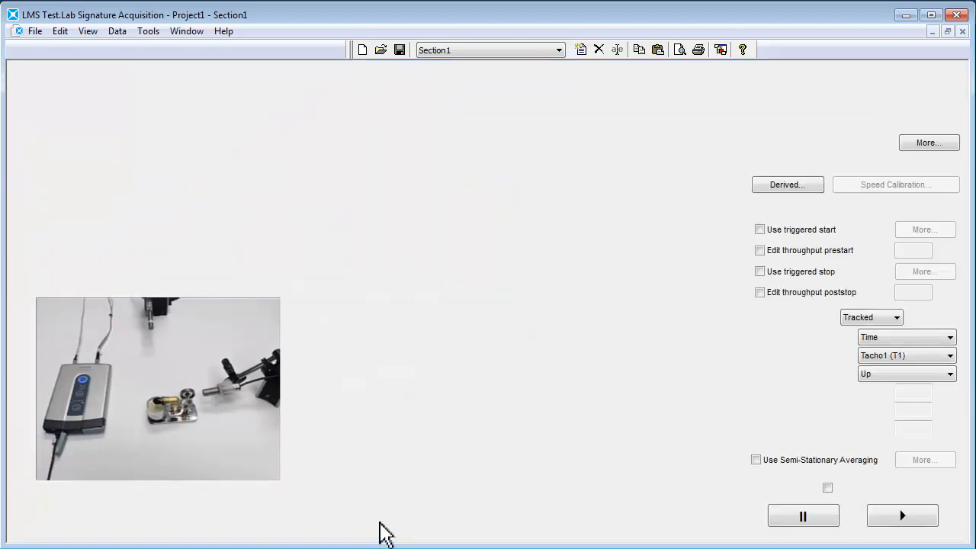
- Track Tacho1 on the down slope from 300 to 800 rpm in 2 rpm steps
{"action": "left_click", "coordinate": [391, 528]}
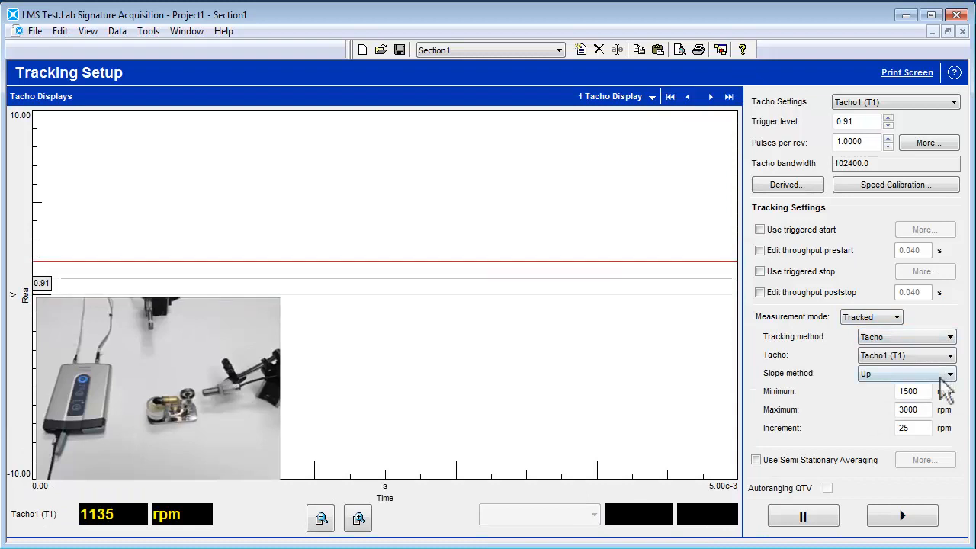
{"action": "left_click", "coordinate": [907, 374]}
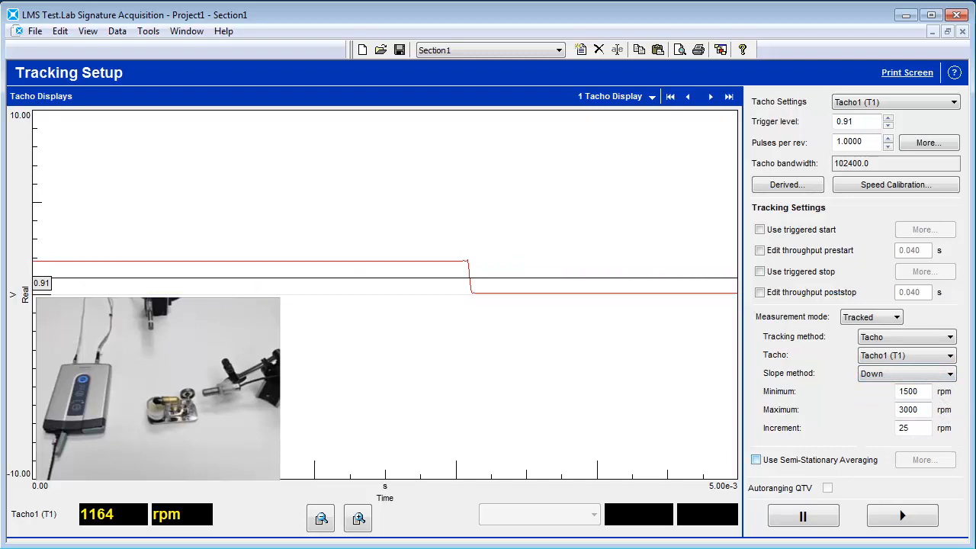
{"action": "triple_click", "coordinate": [909, 391]}
{"action": "type", "text": "300"}
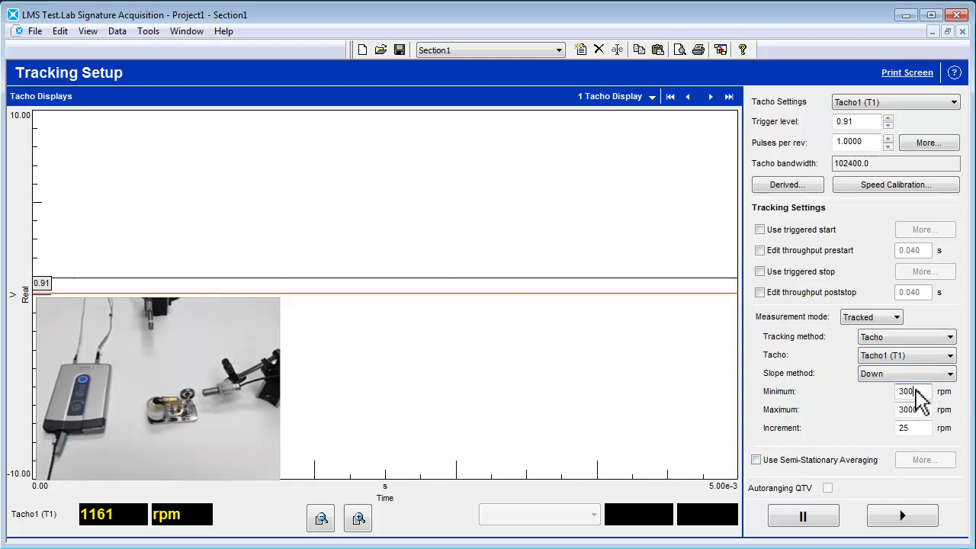
{"action": "triple_click", "coordinate": [908, 409]}
{"action": "type", "text": "800"}
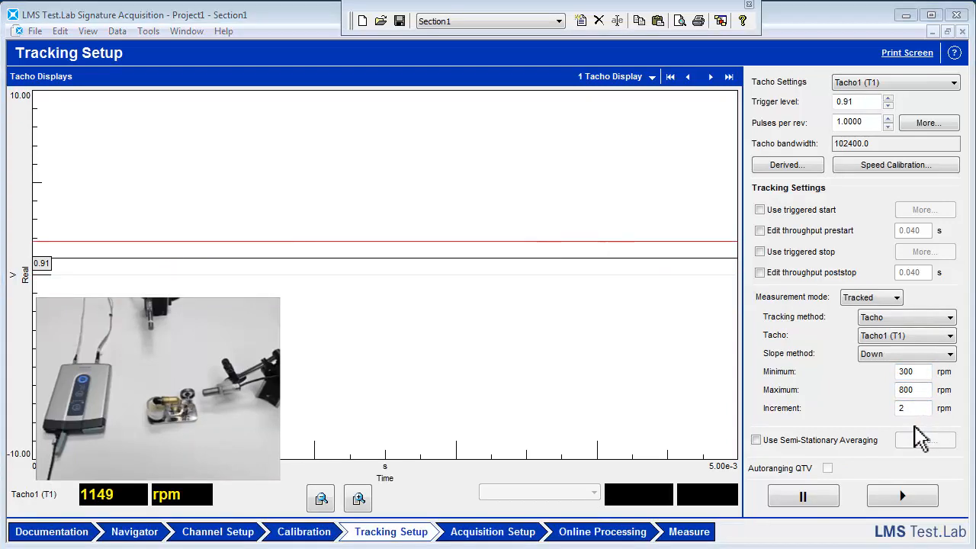
- Choose 2 Hz resolution (2048 lines at 4096 Hz bandwidth), then go to Online Processing
{"action": "left_click", "coordinate": [492, 531]}
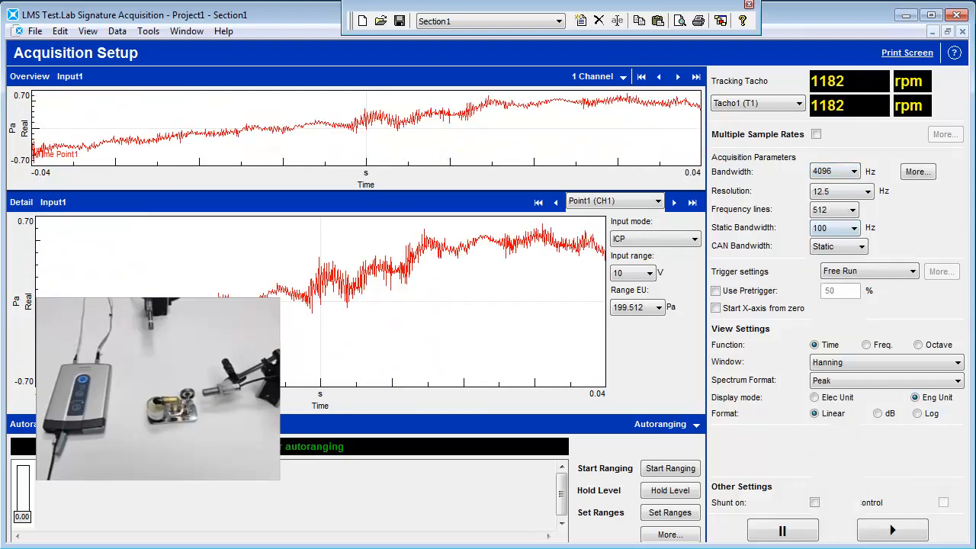
{"action": "left_click", "coordinate": [853, 191]}
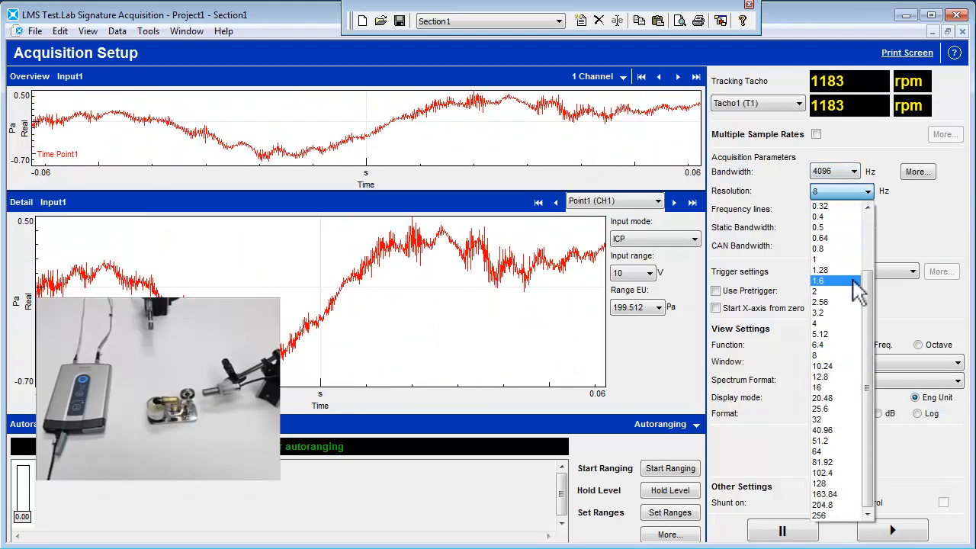
{"action": "left_click", "coordinate": [815, 291]}
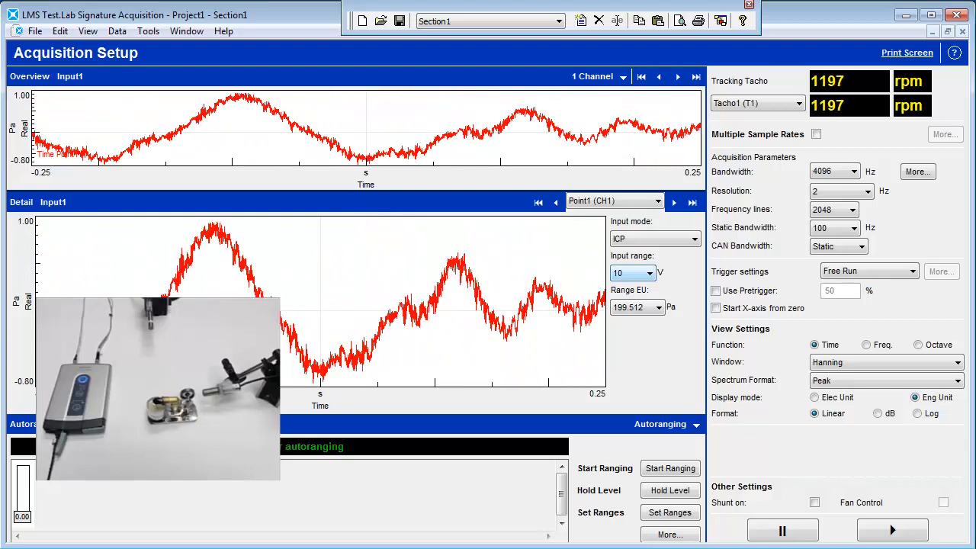
{"action": "left_click", "coordinate": [602, 528]}
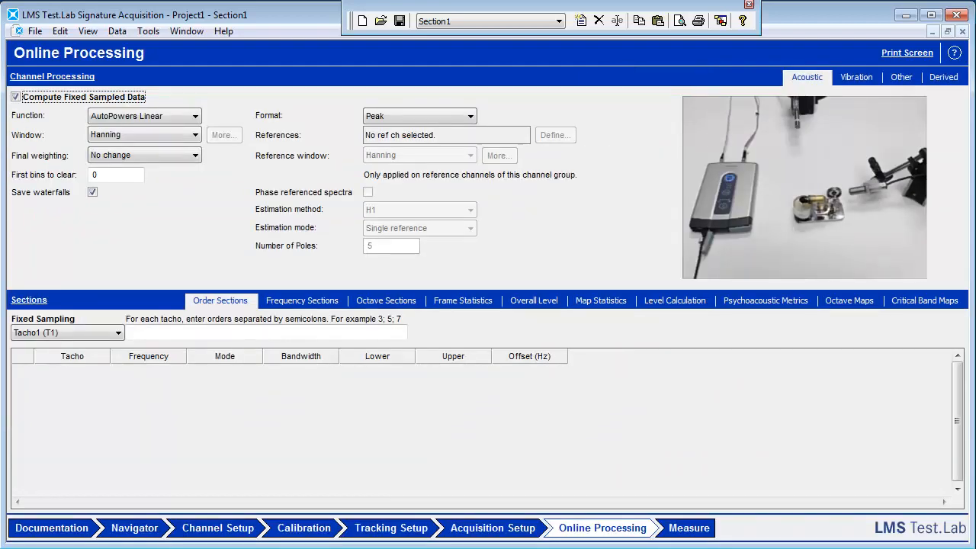
{"action": "mouse_move", "coordinate": [776, 188]}
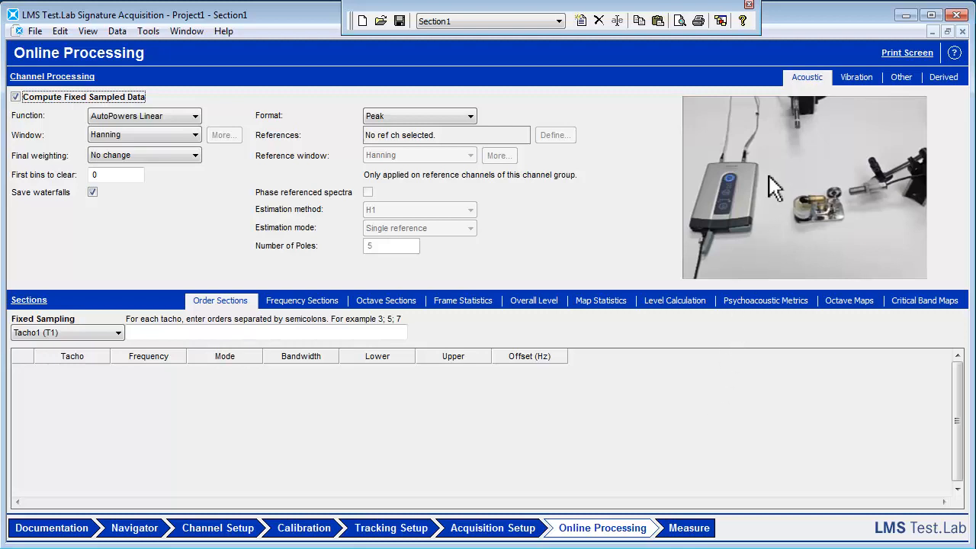
{"action": "mouse_move", "coordinate": [799, 91]}
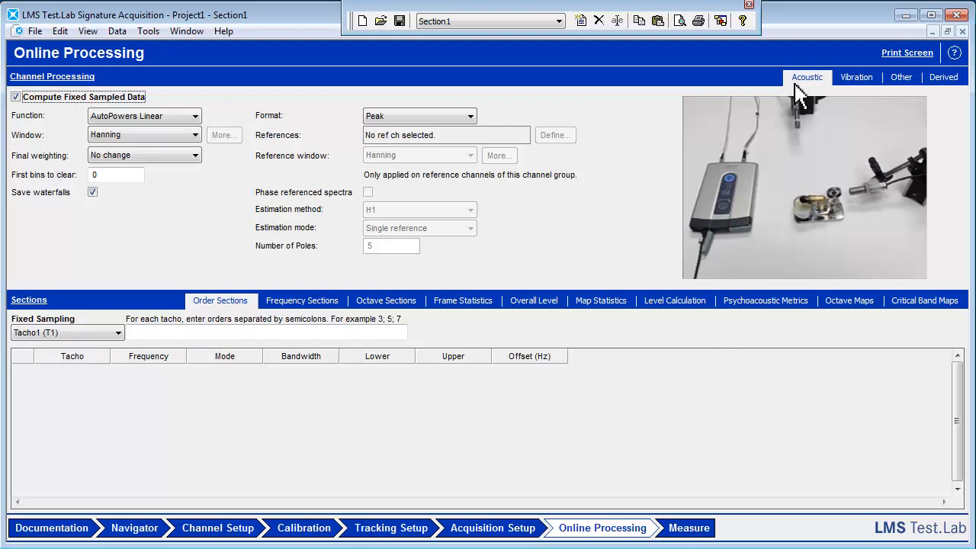
- Apply A final weighting and order sections 1;3;6 on Tacho1
{"action": "left_click", "coordinate": [195, 155]}
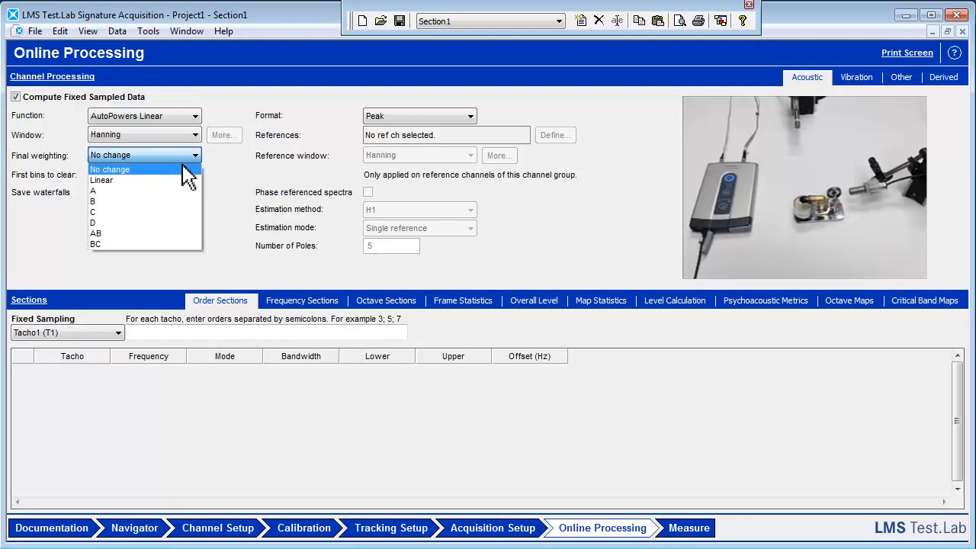
{"action": "left_click", "coordinate": [93, 191]}
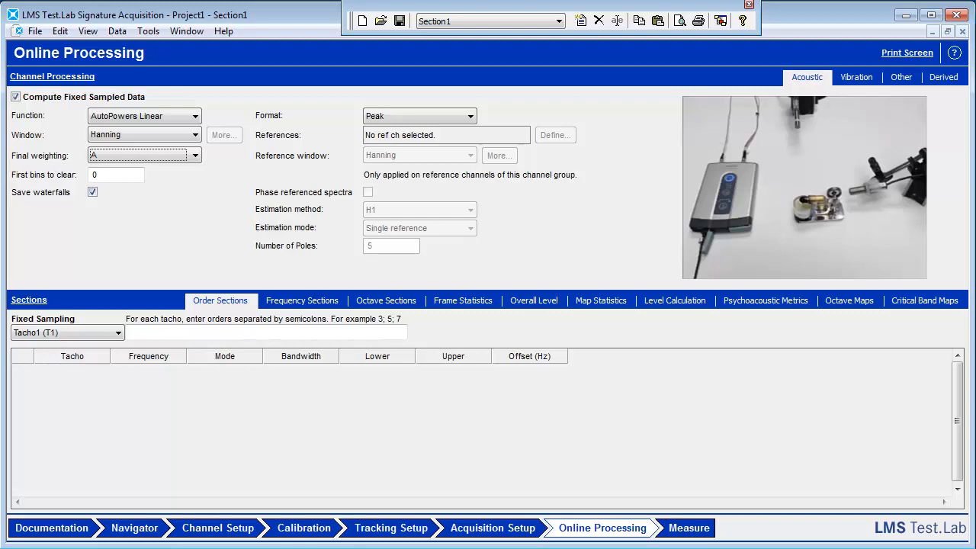
{"action": "mouse_move", "coordinate": [197, 235]}
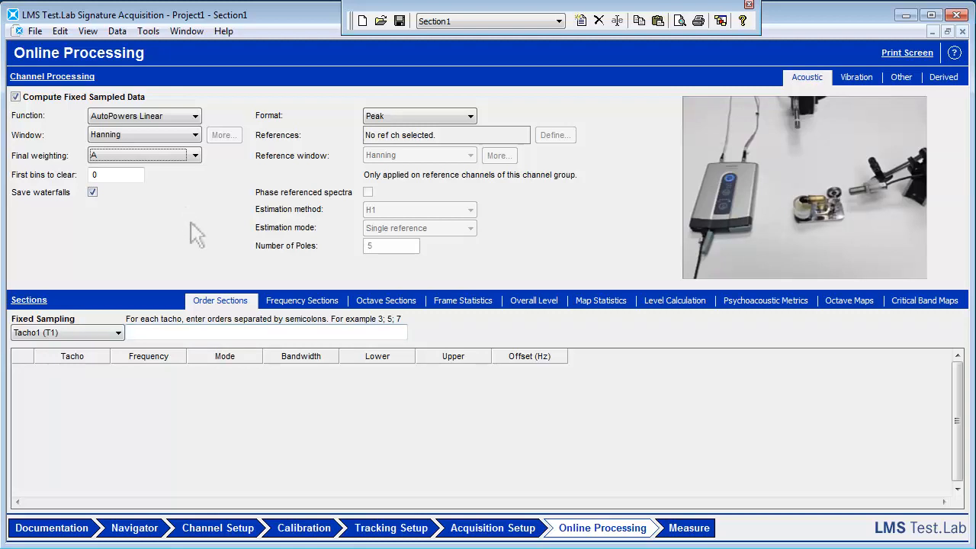
{"action": "mouse_move", "coordinate": [223, 332]}
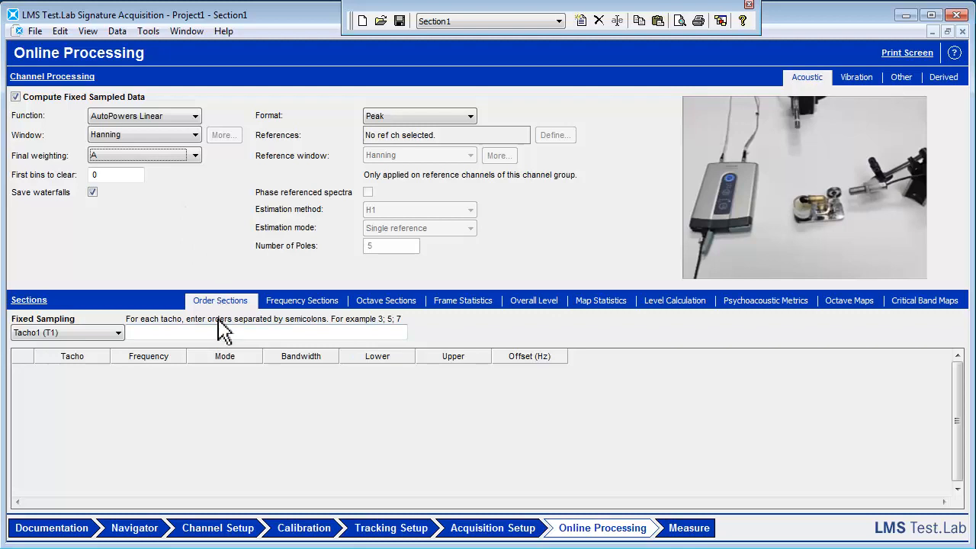
{"action": "type", "text": "1;3;6"}
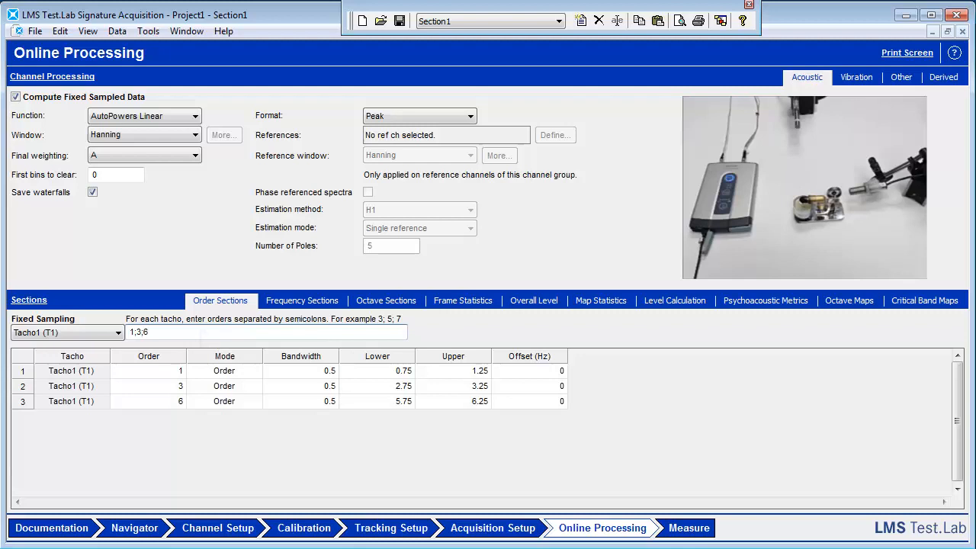
{"action": "mouse_move", "coordinate": [534, 317]}
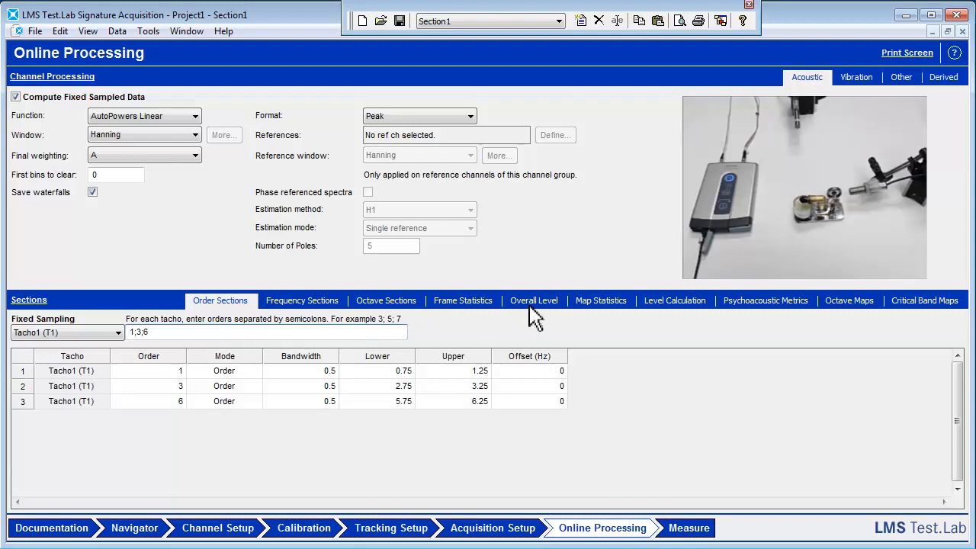
{"action": "left_click", "coordinate": [534, 300]}
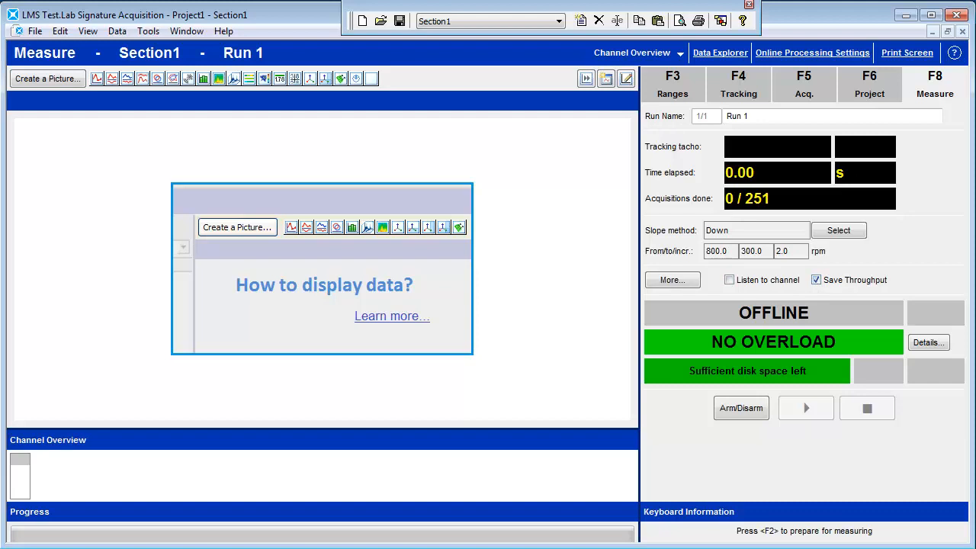
- Browse Data Explorer to Online Data > Fixed sampling > Monitor
{"action": "left_click", "coordinate": [719, 53]}
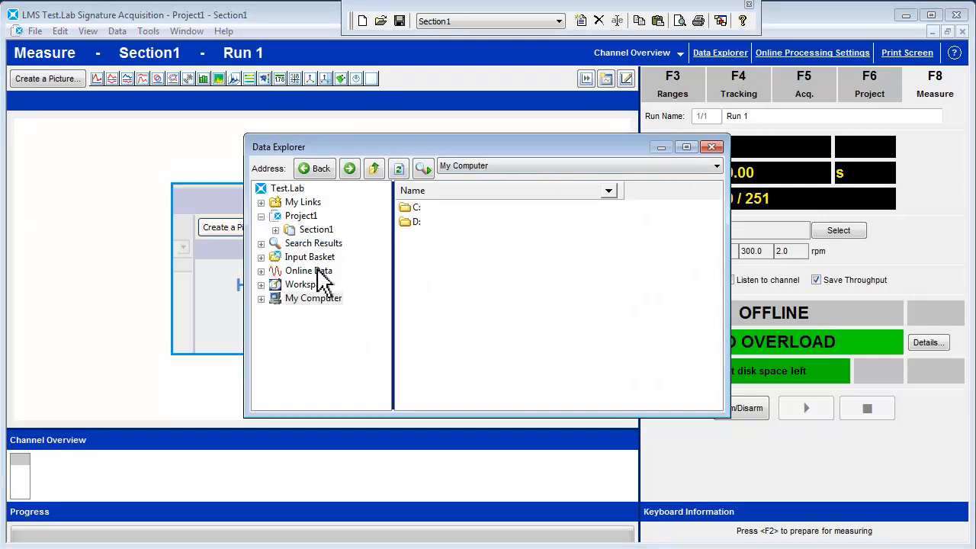
{"action": "left_click", "coordinate": [309, 270]}
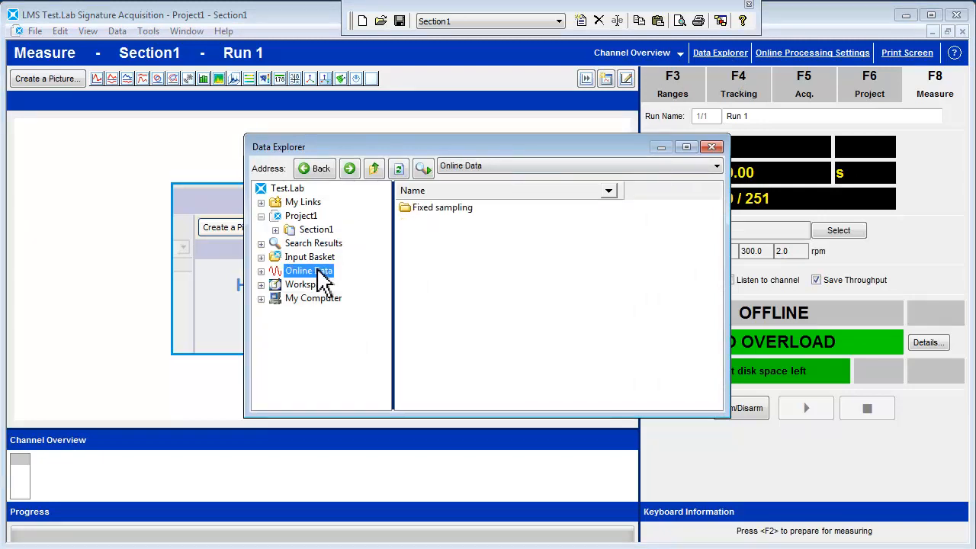
{"action": "left_click", "coordinate": [261, 271]}
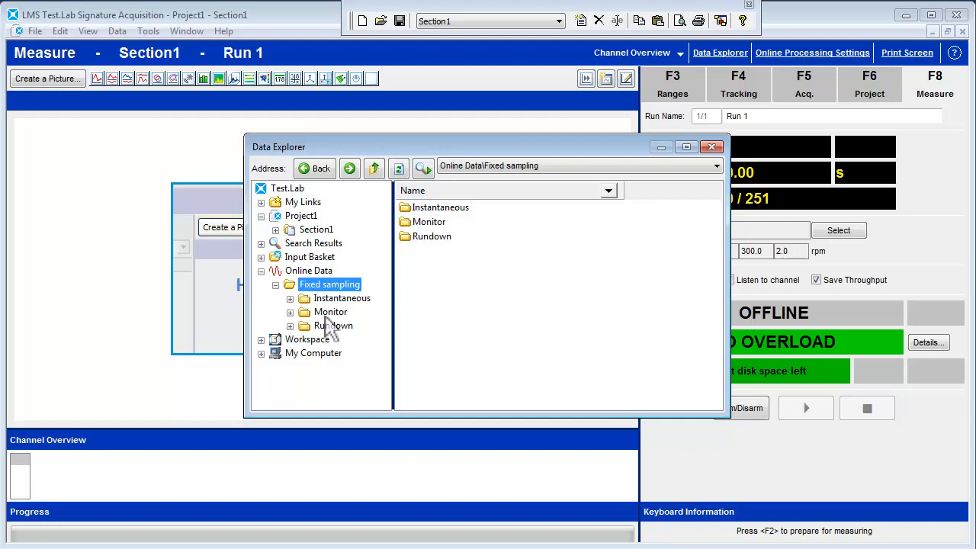
{"action": "left_click", "coordinate": [330, 311]}
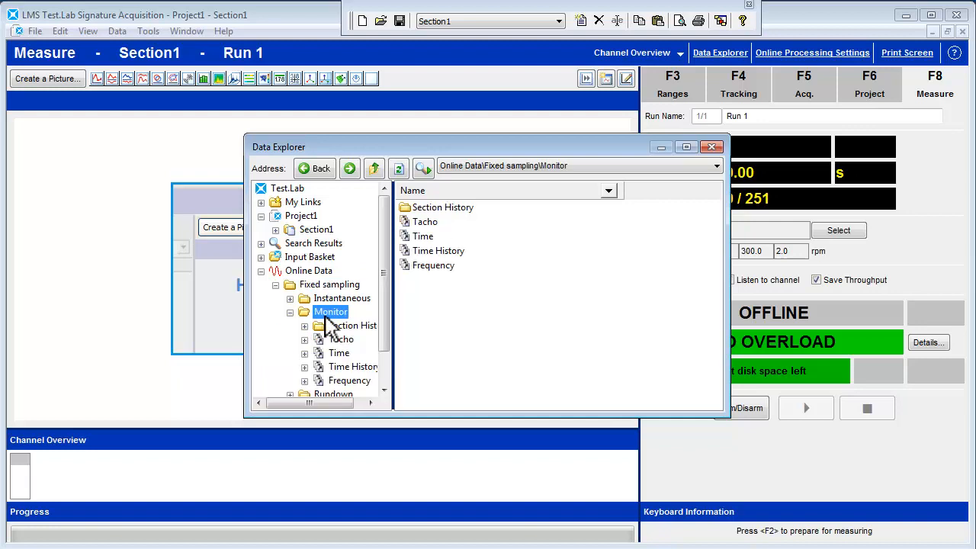
{"action": "mouse_move", "coordinate": [328, 324]}
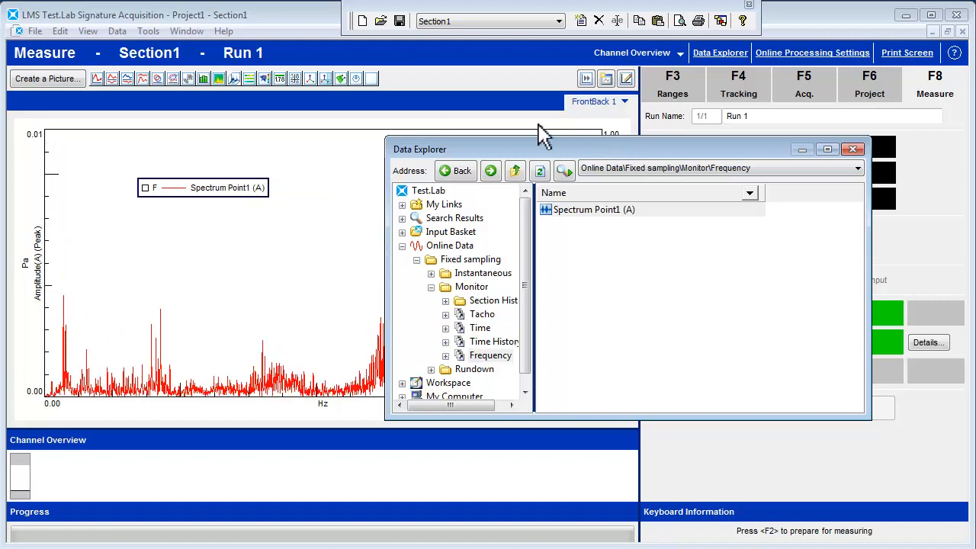
- Pick the 2x1col layout and put the Rundown Acoustic AutoPower waterfall on the colormap
{"action": "left_click", "coordinate": [371, 78]}
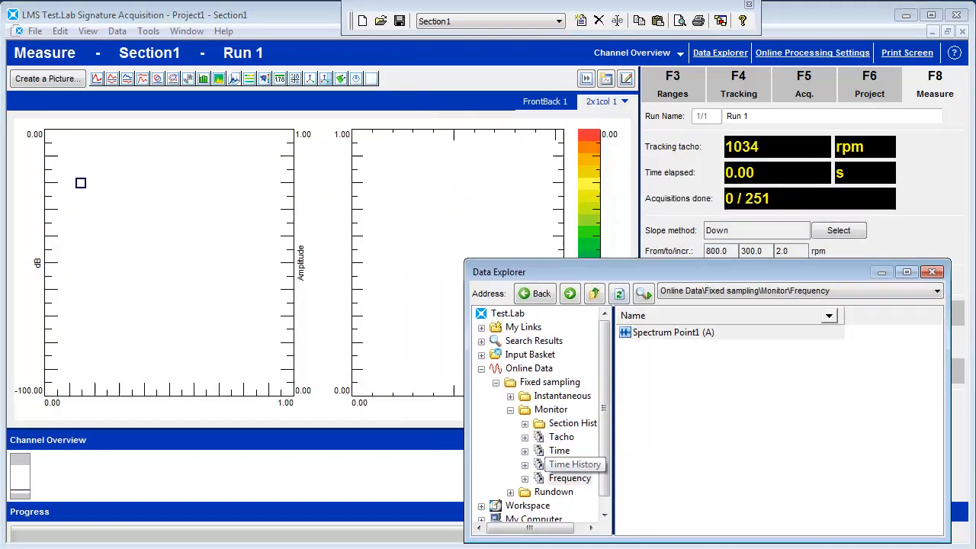
{"action": "left_click", "coordinate": [553, 492]}
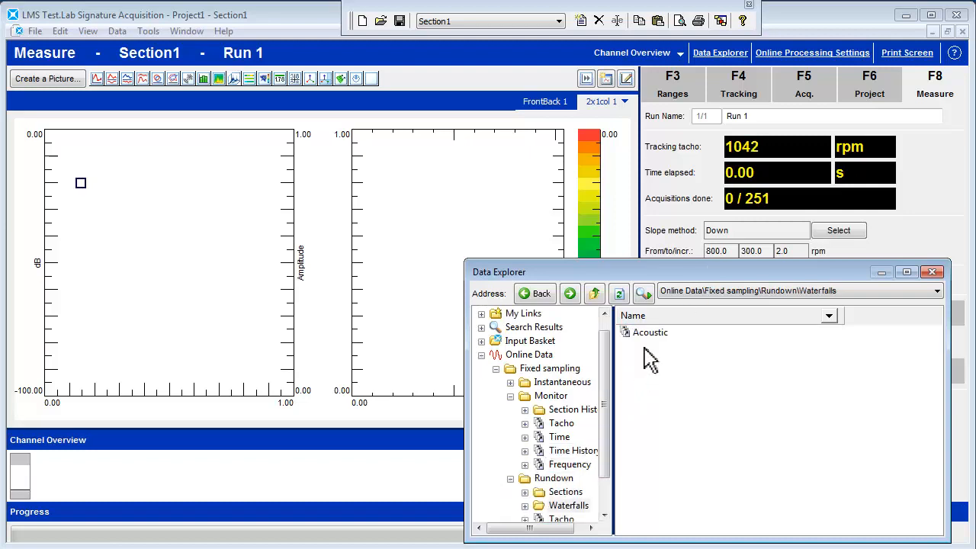
{"action": "double_click", "coordinate": [650, 331]}
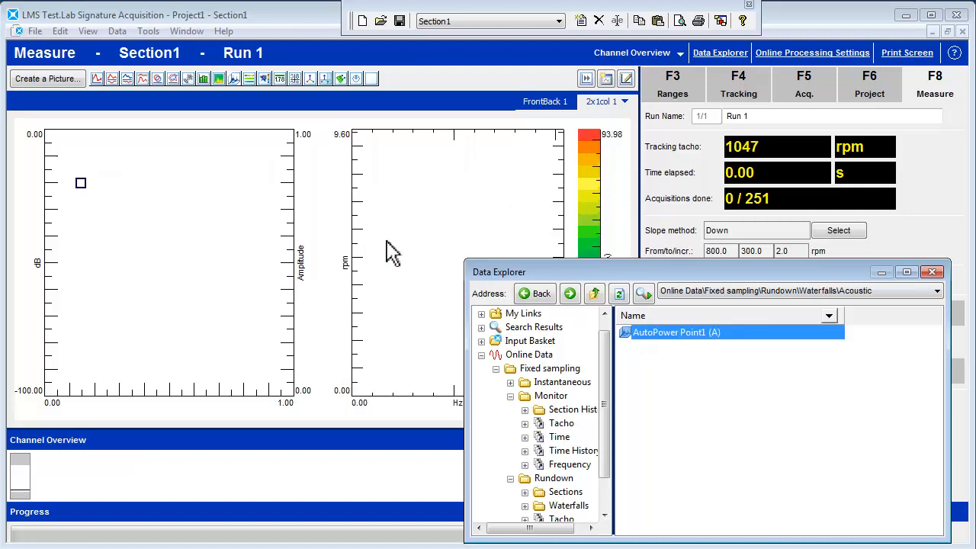
{"action": "scroll", "scroll_direction": "down", "scroll_amount": 3}
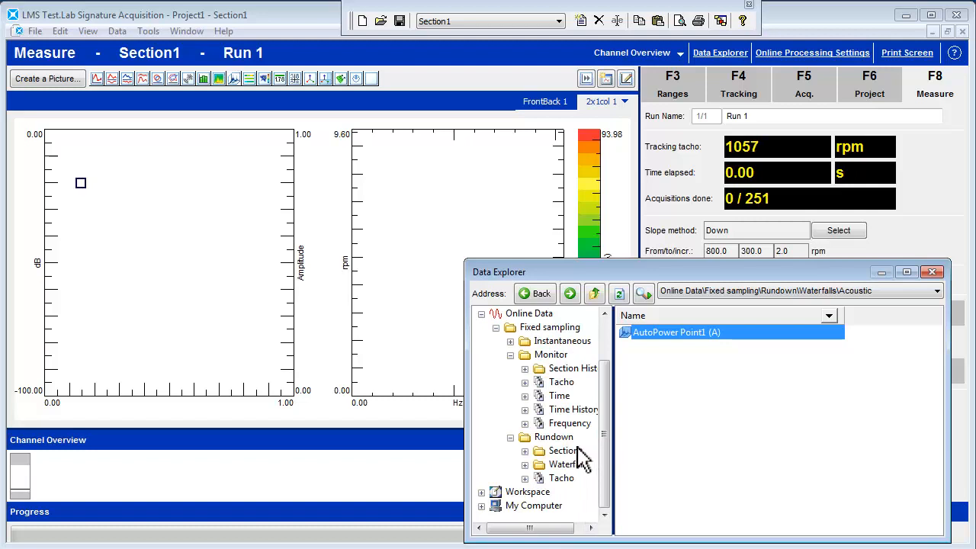
- Add the Overall level and order 1, 3, 6 section curves to the left plot
{"action": "left_click", "coordinate": [563, 450]}
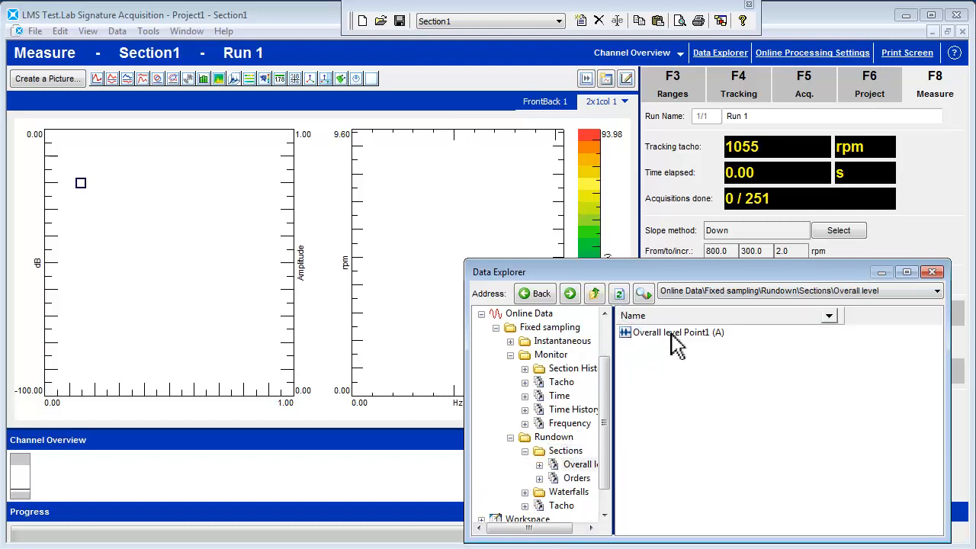
{"action": "left_click", "coordinate": [671, 332]}
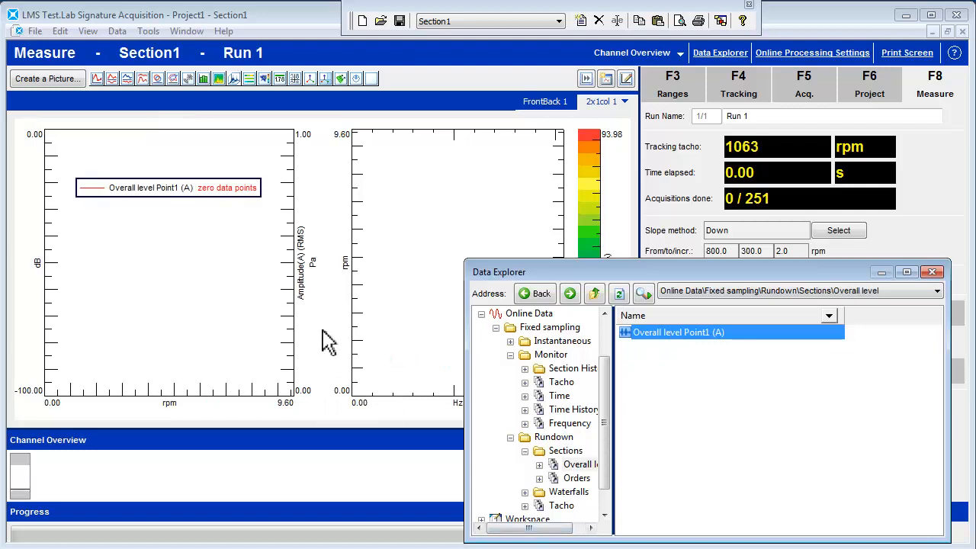
{"action": "left_click", "coordinate": [577, 478]}
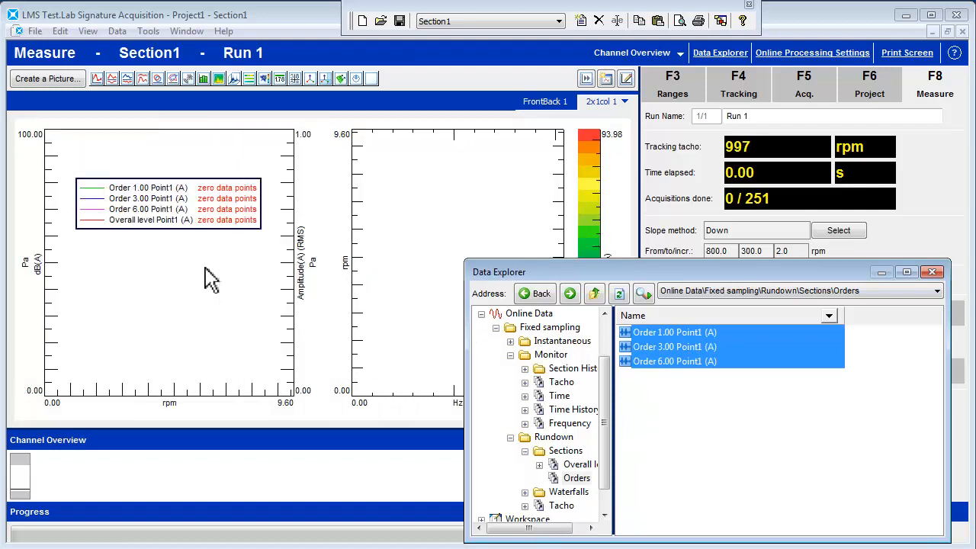
{"action": "mouse_move", "coordinate": [260, 279]}
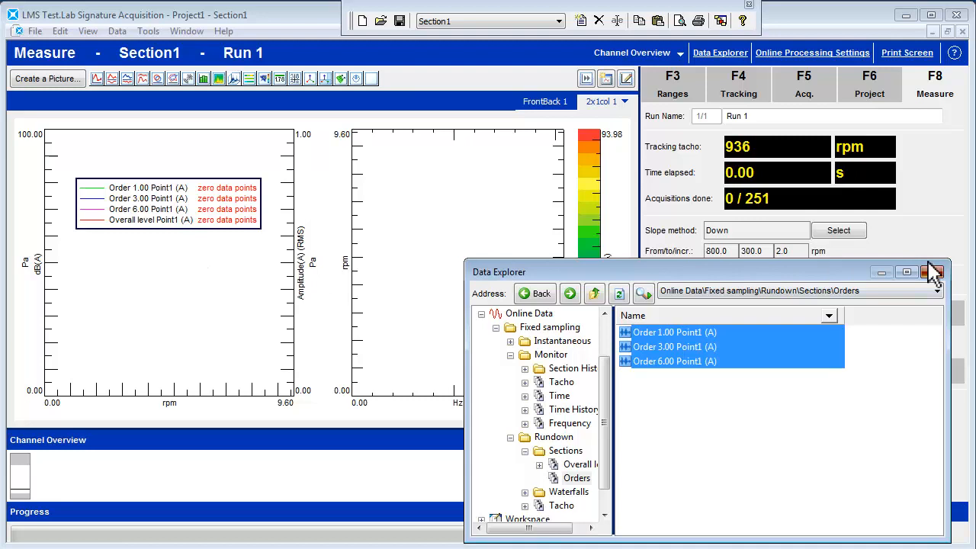
- Close the data browser, acquire and keep the rundown run, then arm for Run 2
{"action": "left_click", "coordinate": [937, 272]}
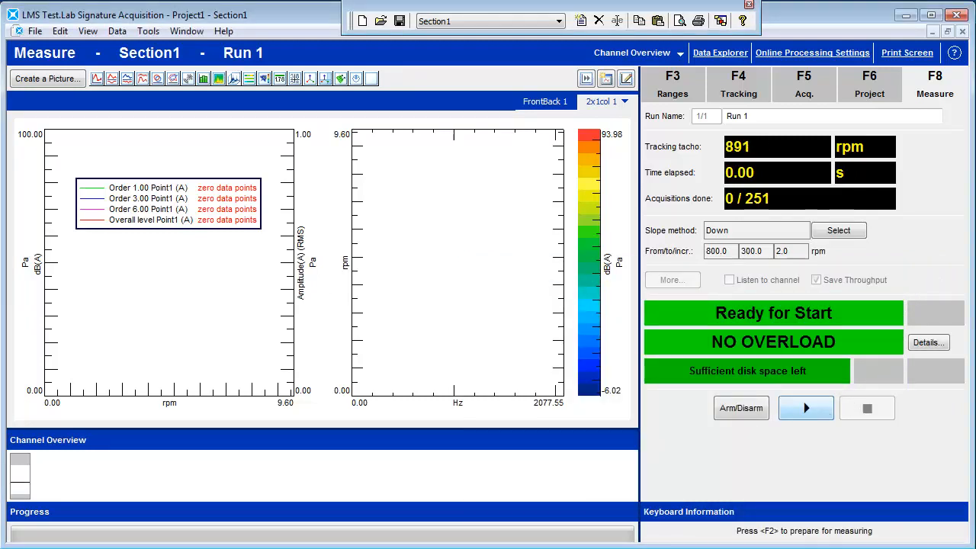
{"action": "left_click", "coordinate": [806, 408]}
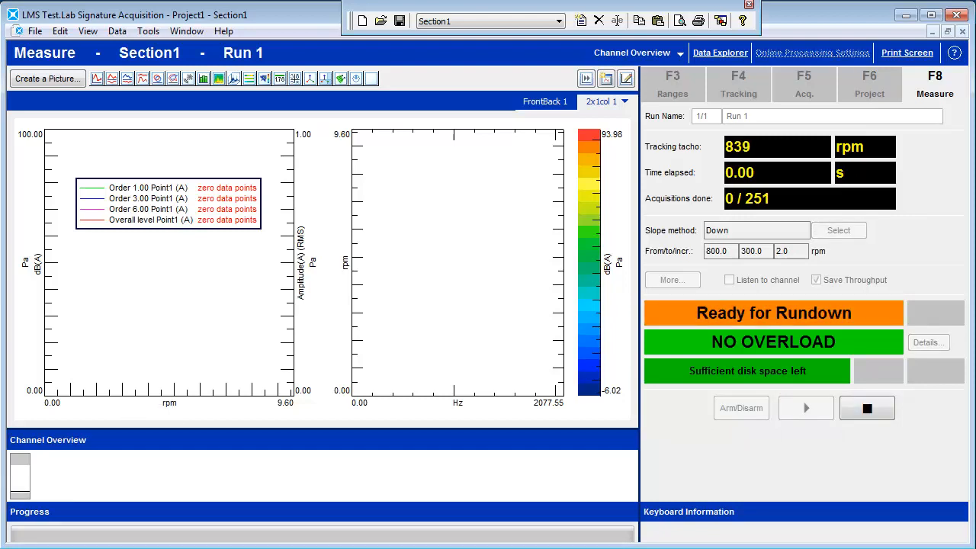
{"action": "left_click", "coordinate": [807, 408]}
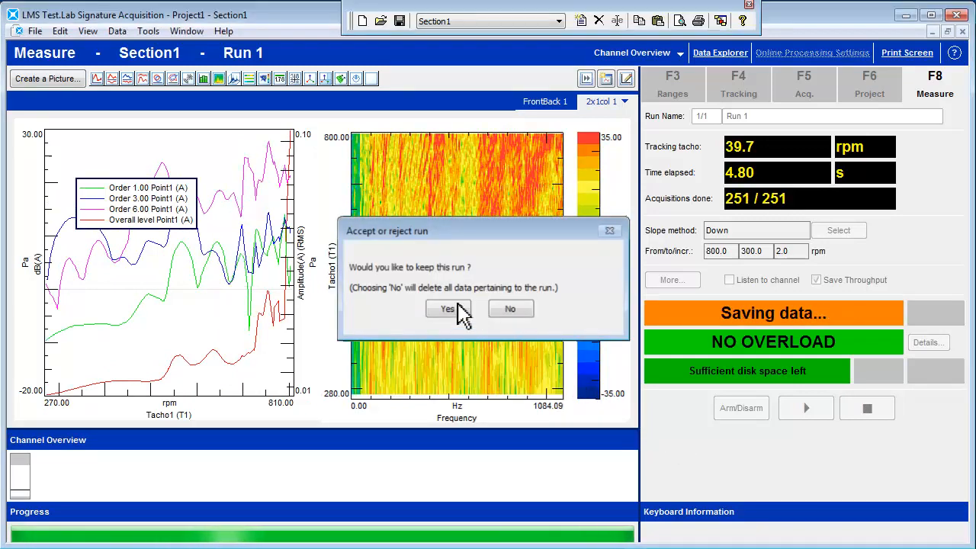
{"action": "left_click", "coordinate": [447, 308]}
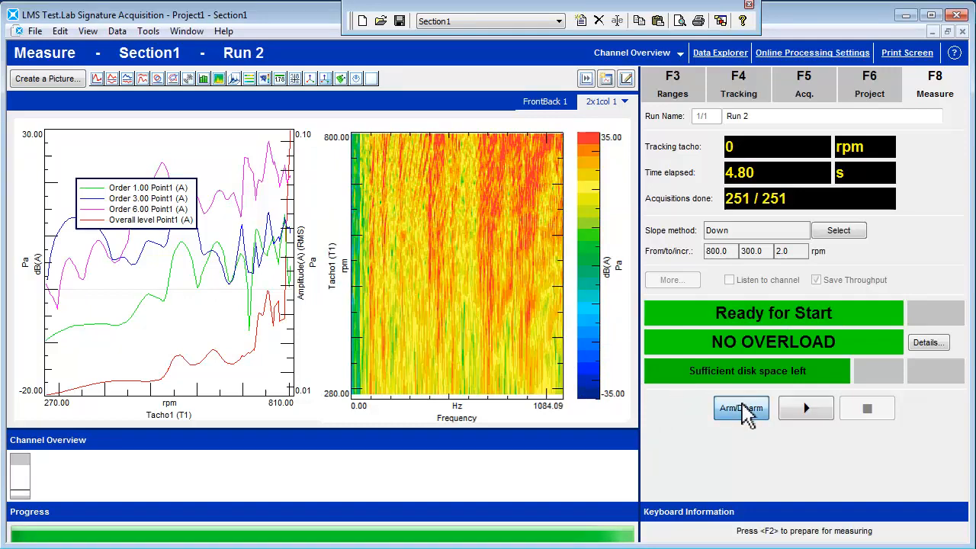
{"action": "left_click", "coordinate": [741, 408]}
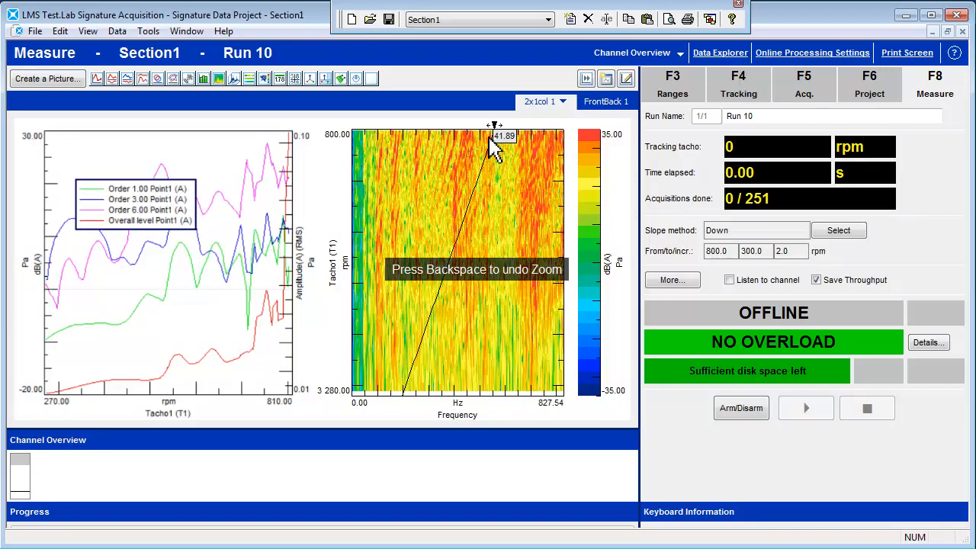
{"action": "mouse_move", "coordinate": [471, 153]}
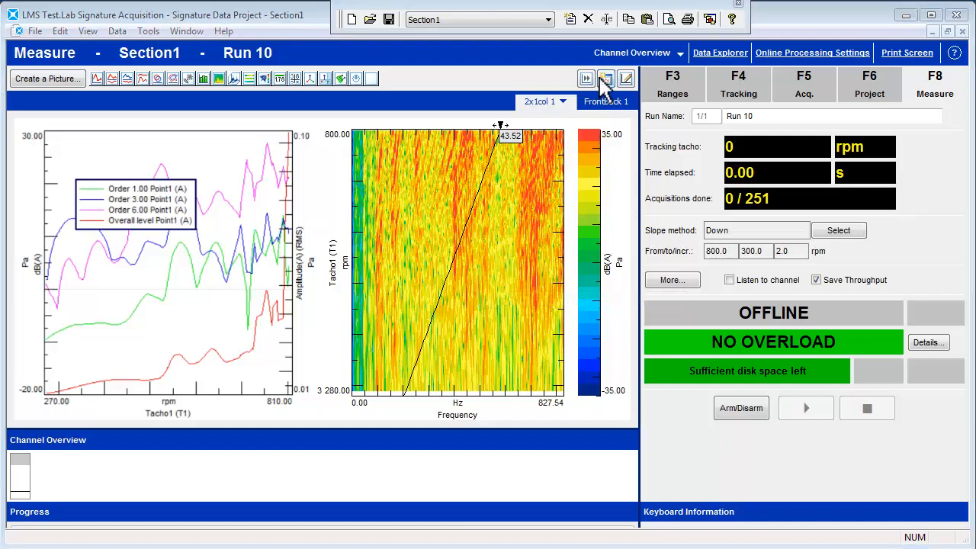
- Plot the colormap order cursor's Order Section as curves in a detached FrontBack picture
{"action": "left_click", "coordinate": [605, 78]}
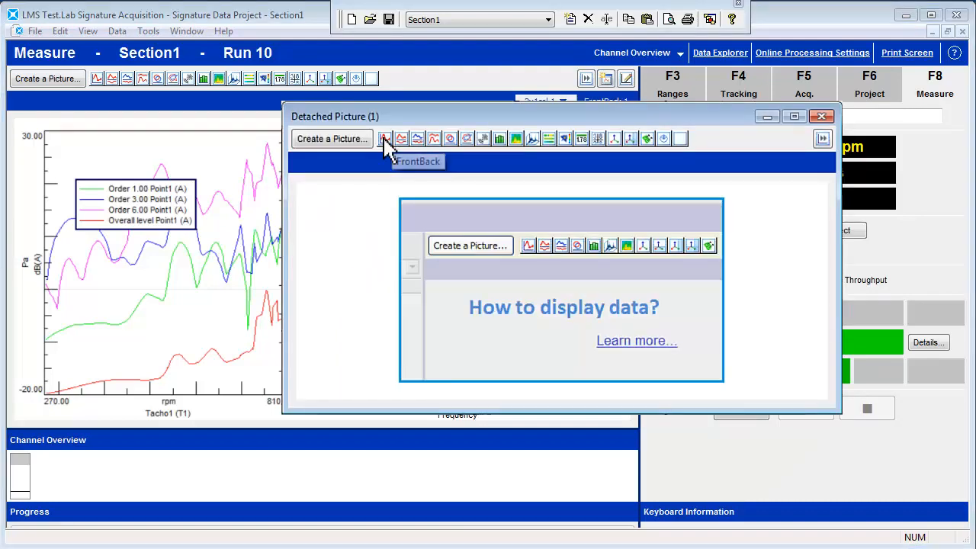
{"action": "left_click", "coordinate": [386, 138]}
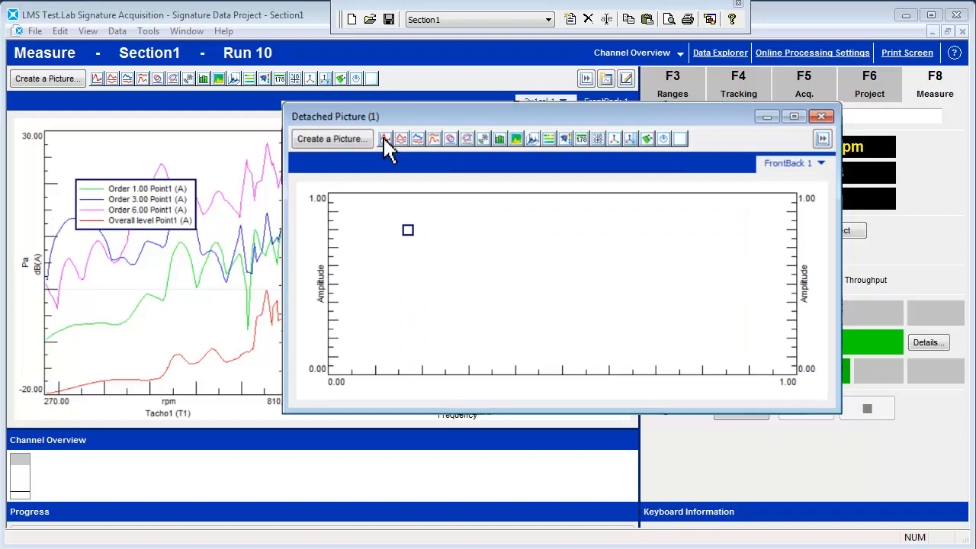
{"action": "mouse_move", "coordinate": [540, 118]}
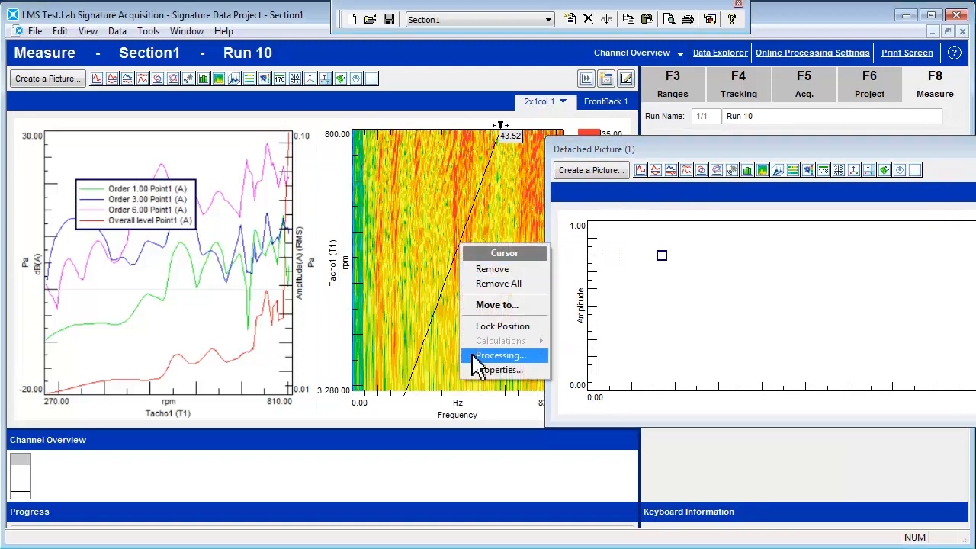
{"action": "left_click", "coordinate": [500, 355]}
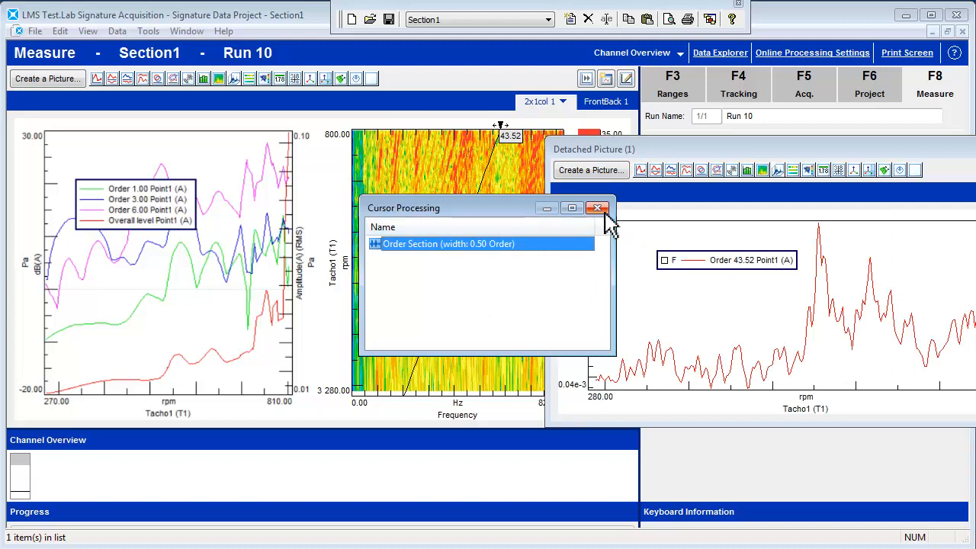
{"action": "left_click", "coordinate": [598, 208]}
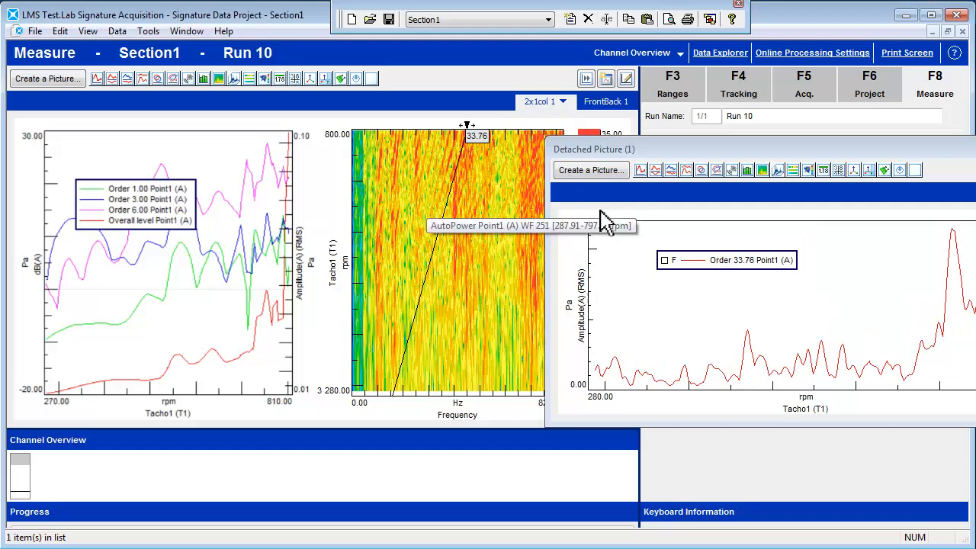
{"action": "mouse_move", "coordinate": [507, 183]}
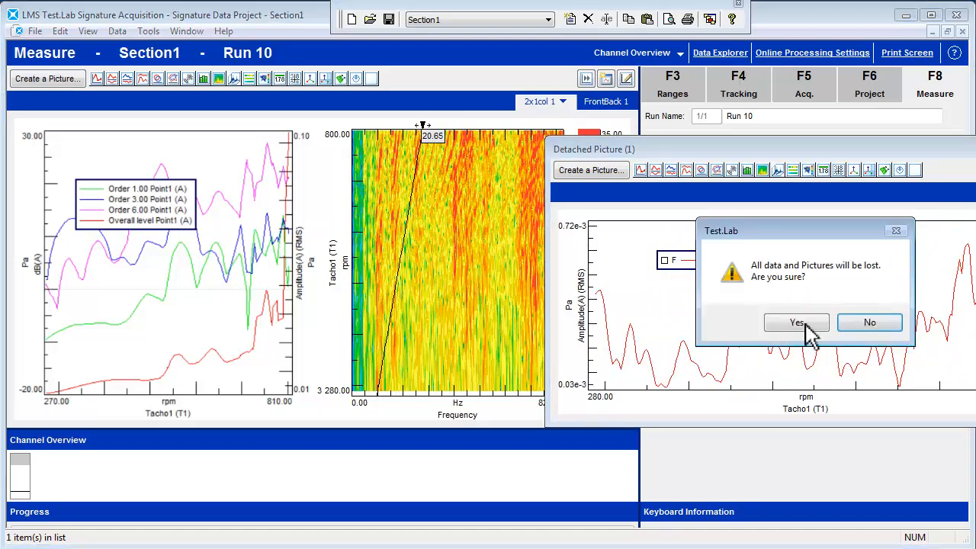
- Discard the detached picture and add a colormap frequency cursor at about 557 Hz
{"action": "left_click", "coordinate": [797, 322]}
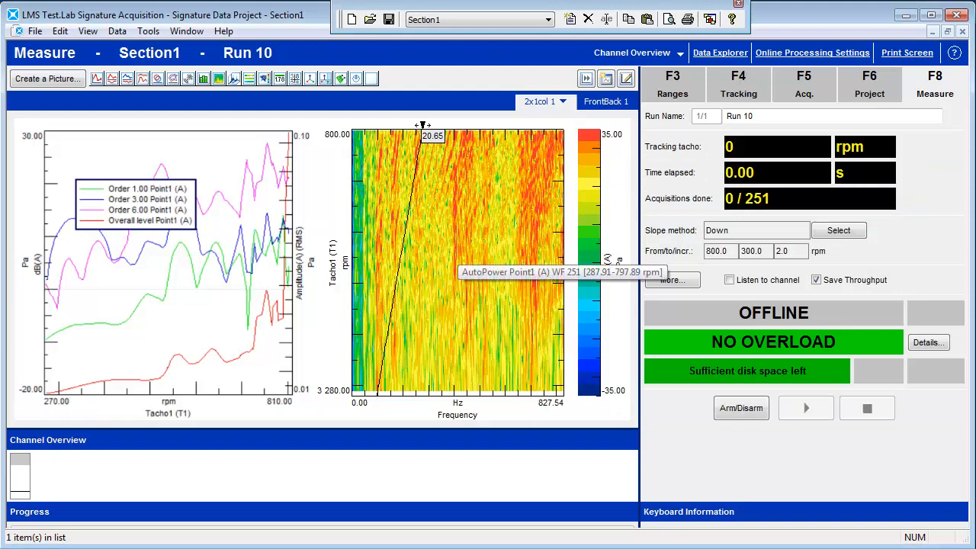
{"action": "right_click", "coordinate": [457, 260]}
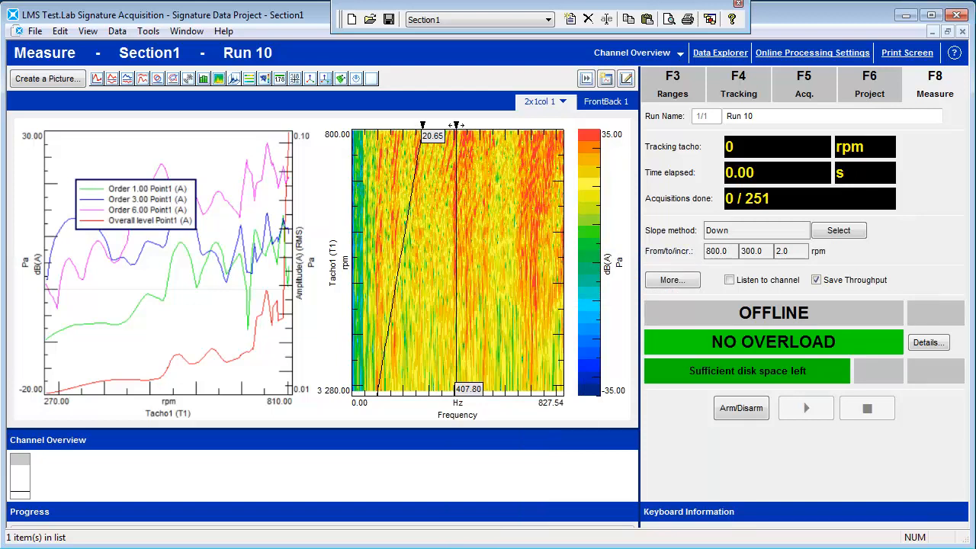
{"action": "mouse_move", "coordinate": [457, 274]}
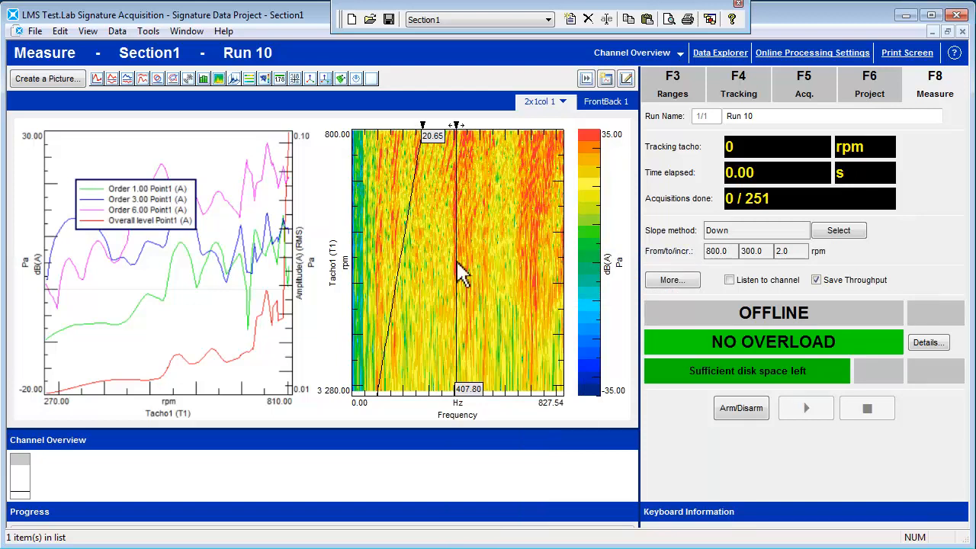
{"action": "left_click_drag", "start_coordinate": [457, 275], "coordinate": [494, 274]}
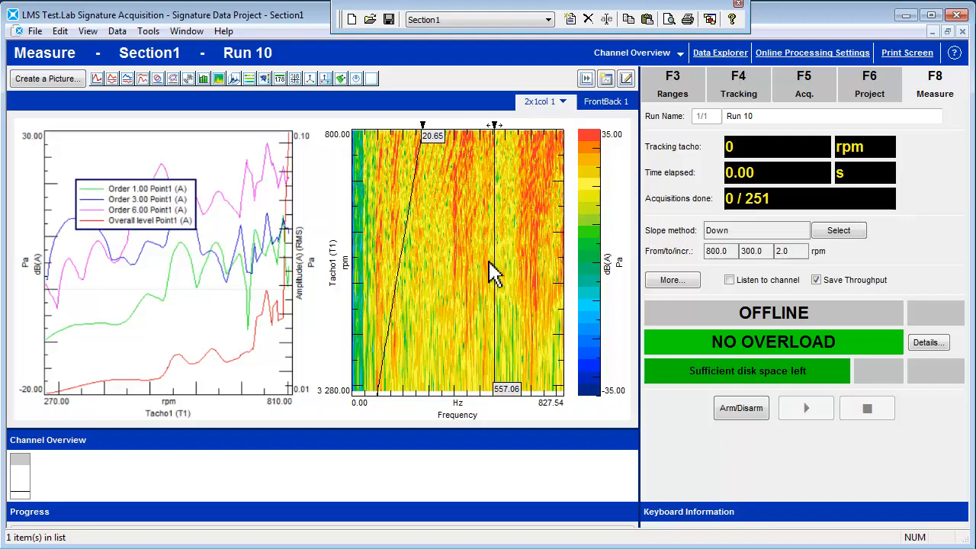
{"action": "mouse_move", "coordinate": [495, 221]}
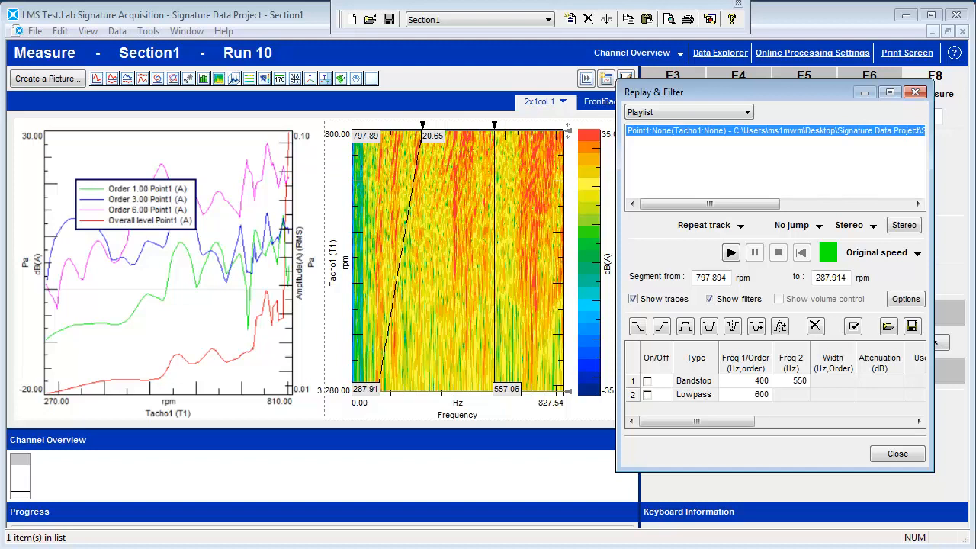
{"action": "mouse_move", "coordinate": [601, 353]}
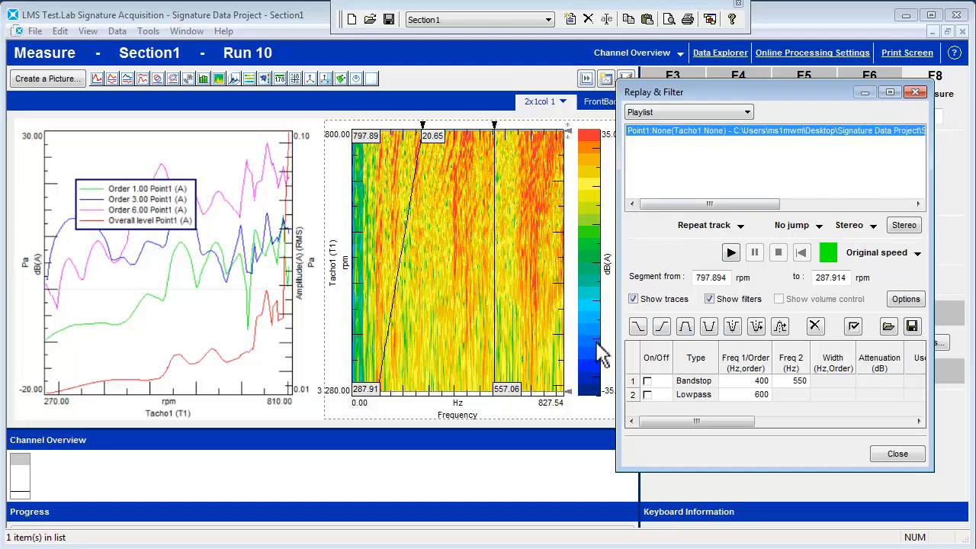
- Replay the engine sound through the 400–550 Hz bandstop filter, then disable it
{"action": "left_click", "coordinate": [648, 381]}
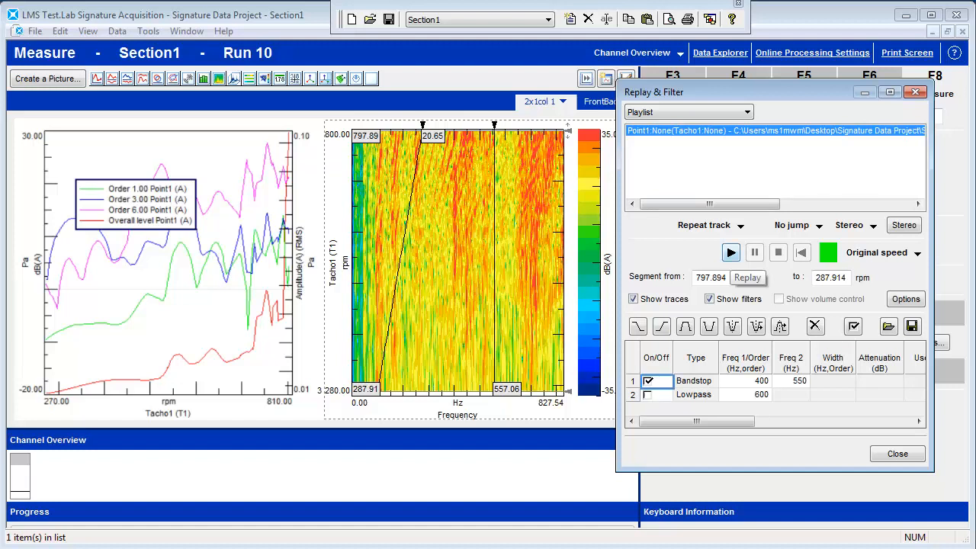
{"action": "left_click", "coordinate": [747, 277]}
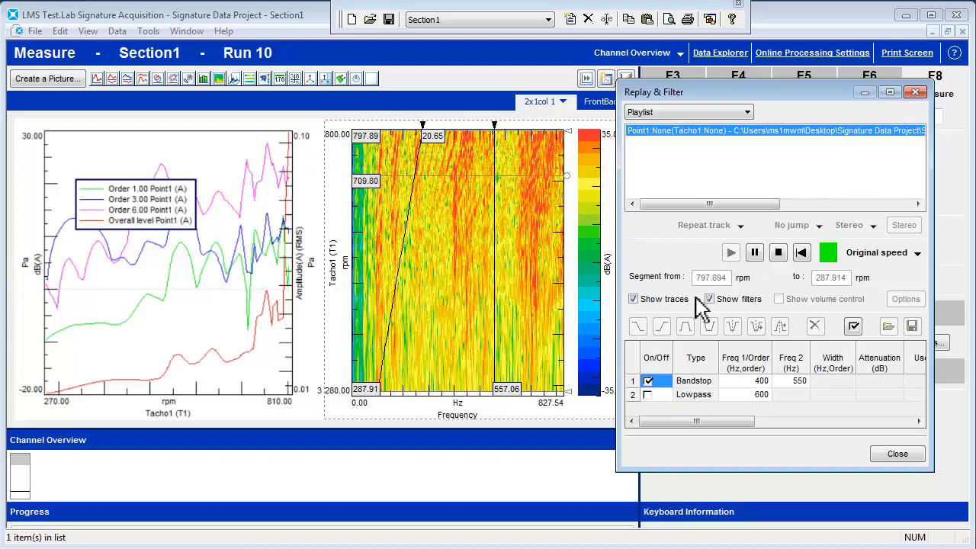
{"action": "left_click", "coordinate": [649, 380]}
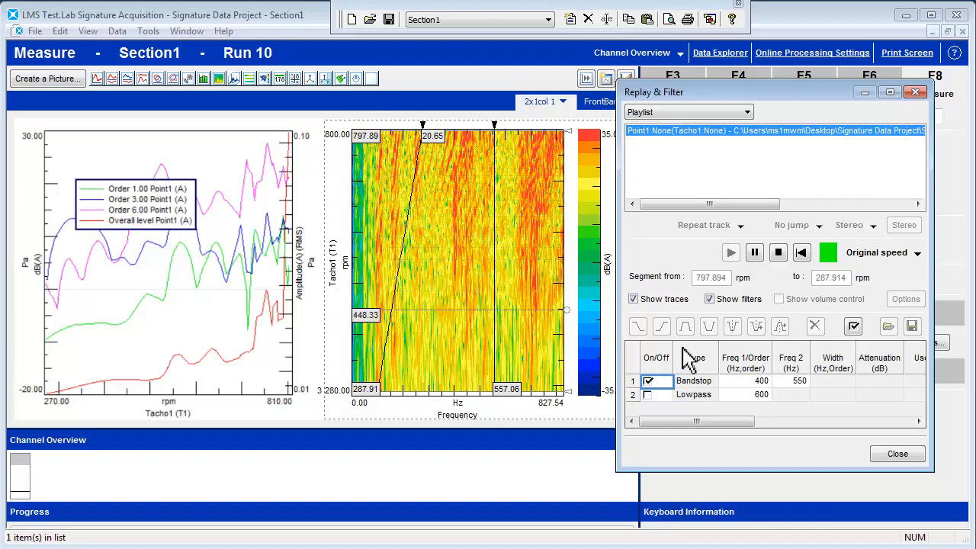
- Replay Point1 with only the 600 Hz lowpass filter enabled
{"action": "left_click", "coordinate": [778, 252]}
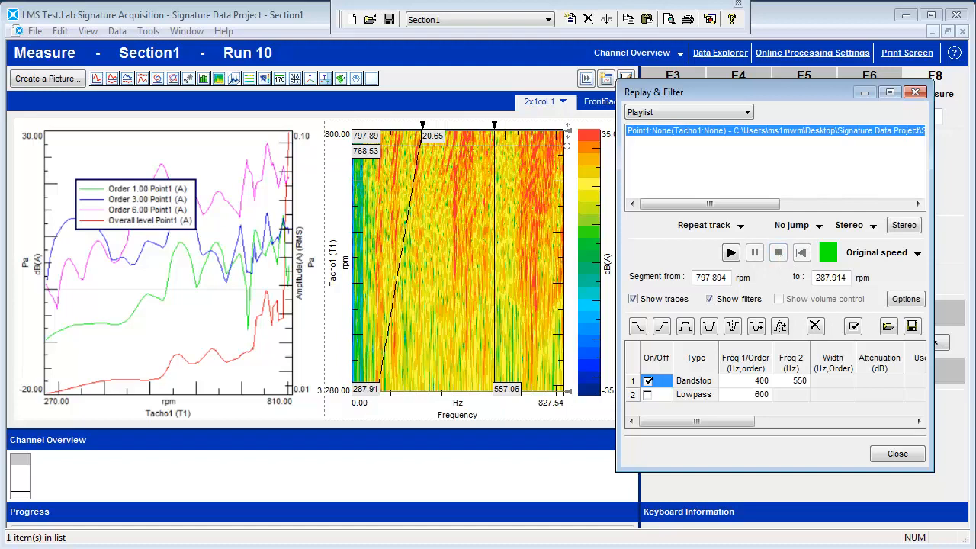
{"action": "mouse_move", "coordinate": [670, 265]}
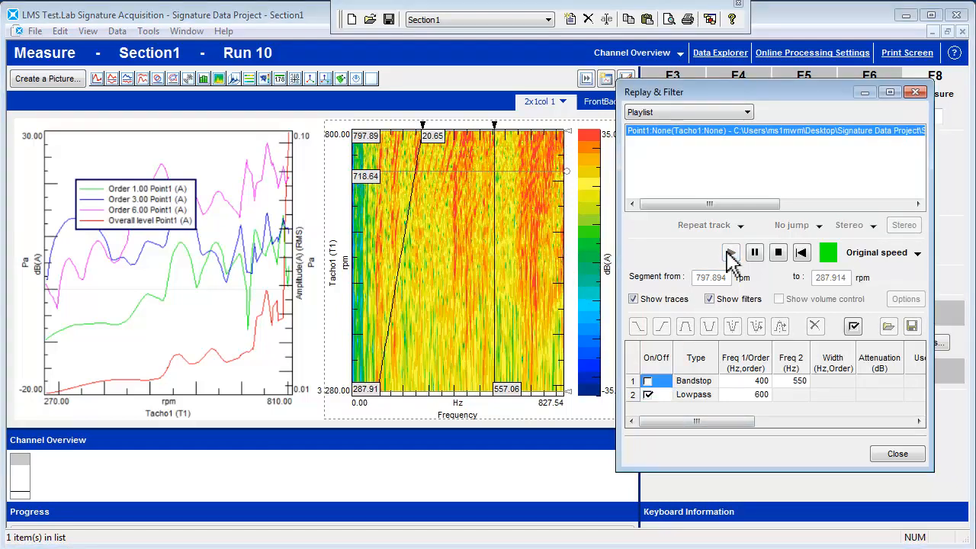
{"action": "left_click", "coordinate": [648, 395]}
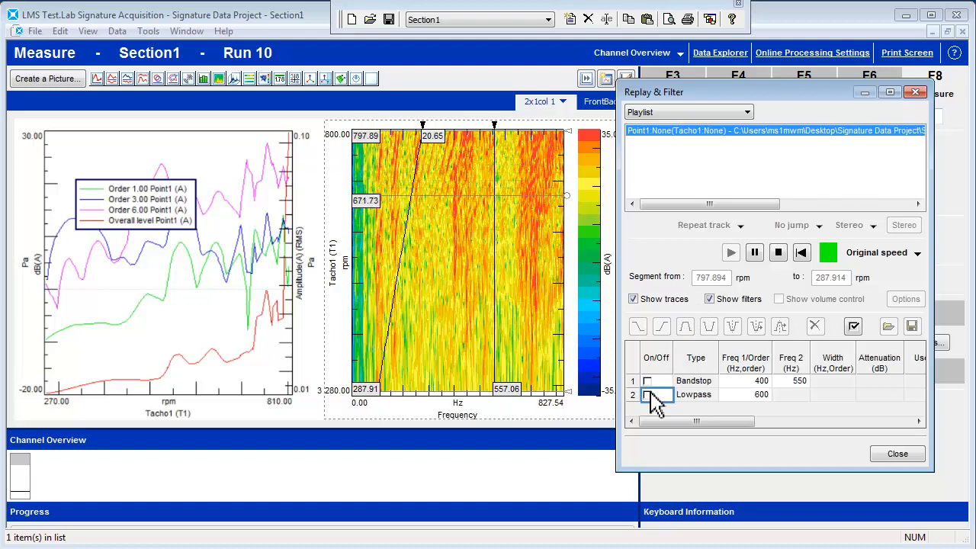
{"action": "left_click", "coordinate": [646, 394]}
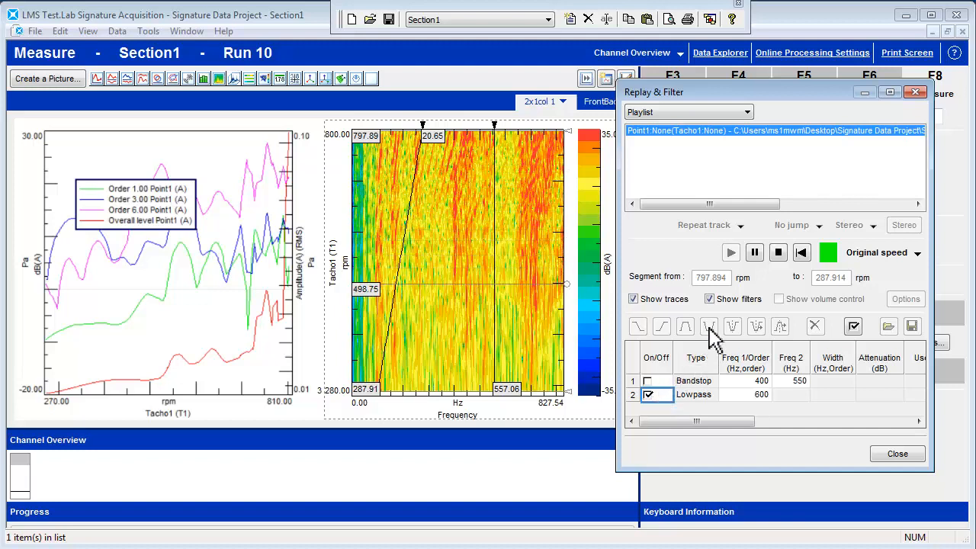